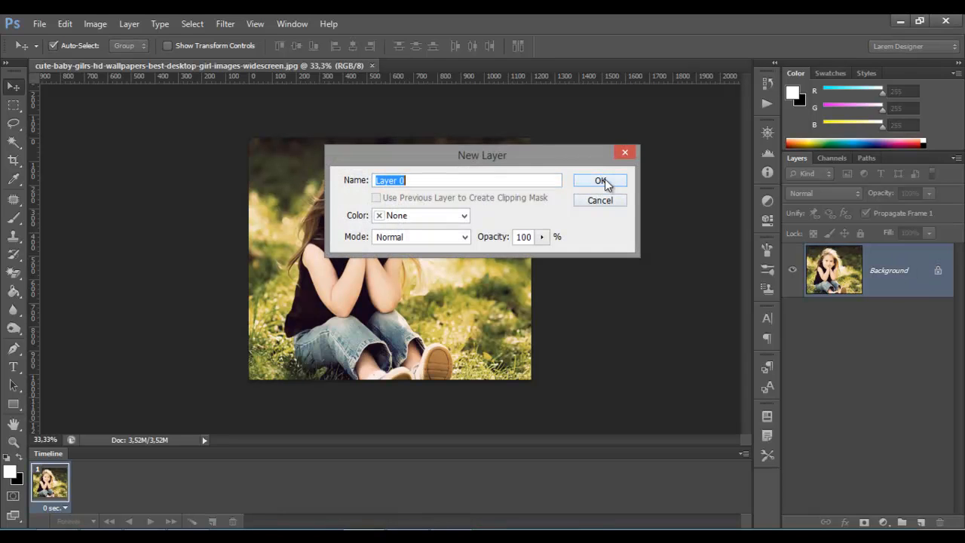
Step: Convert the Background into editable Layer 0 and add an empty Layer 1 above it
{"action": "left_click", "coordinate": [600, 181]}
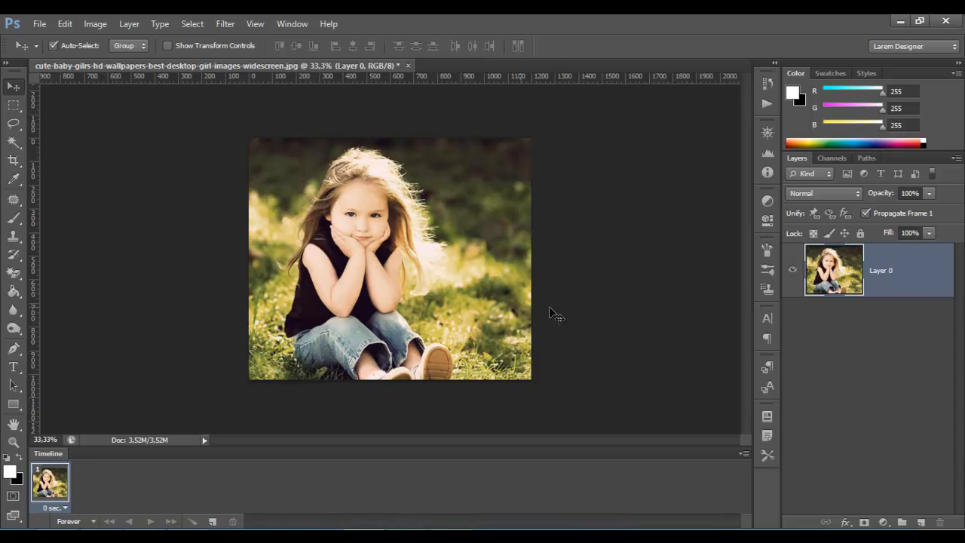
{"action": "mouse_move", "coordinate": [468, 214]}
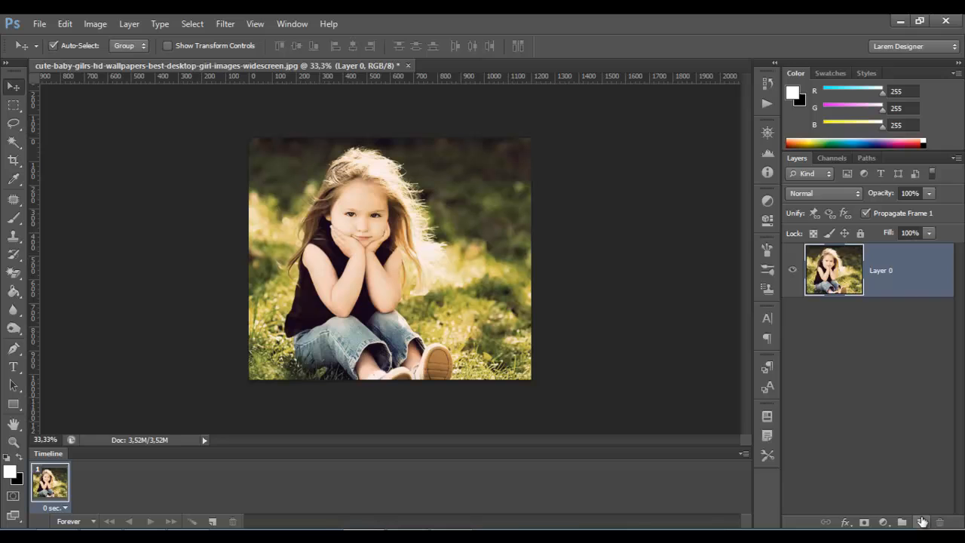
{"action": "left_click", "coordinate": [920, 522]}
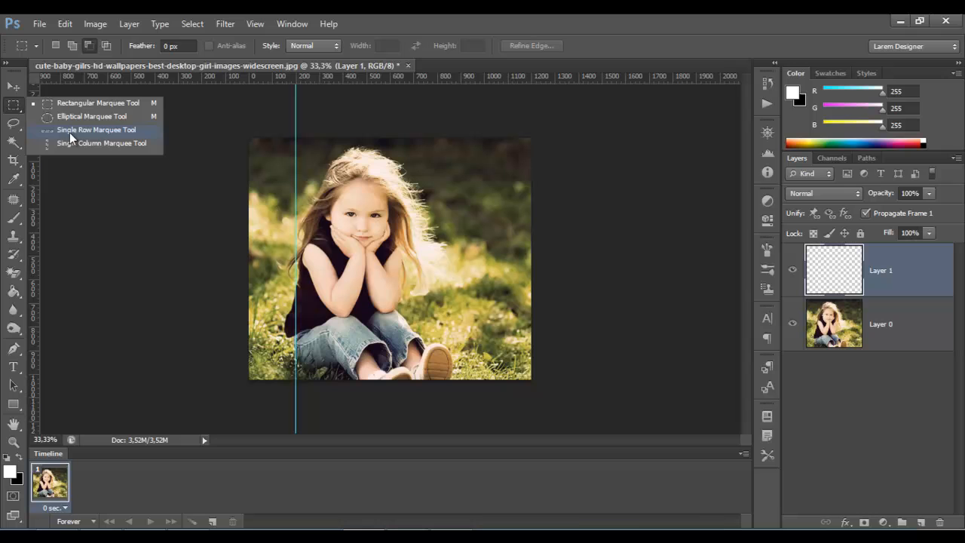
Step: Fill a one-pixel column selection on Layer 1 to make a thin black vertical line at the photo's left
{"action": "left_click", "coordinate": [97, 130]}
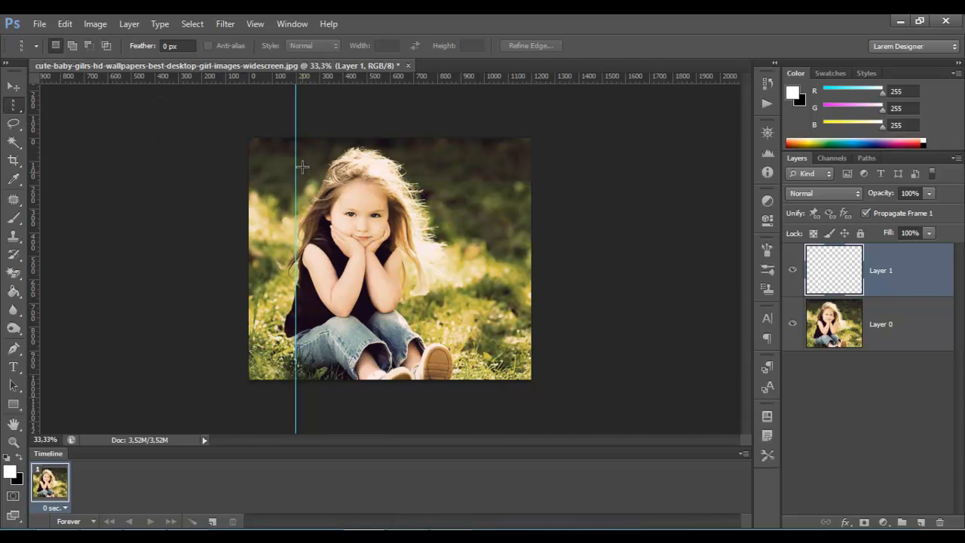
{"action": "mouse_move", "coordinate": [296, 136]}
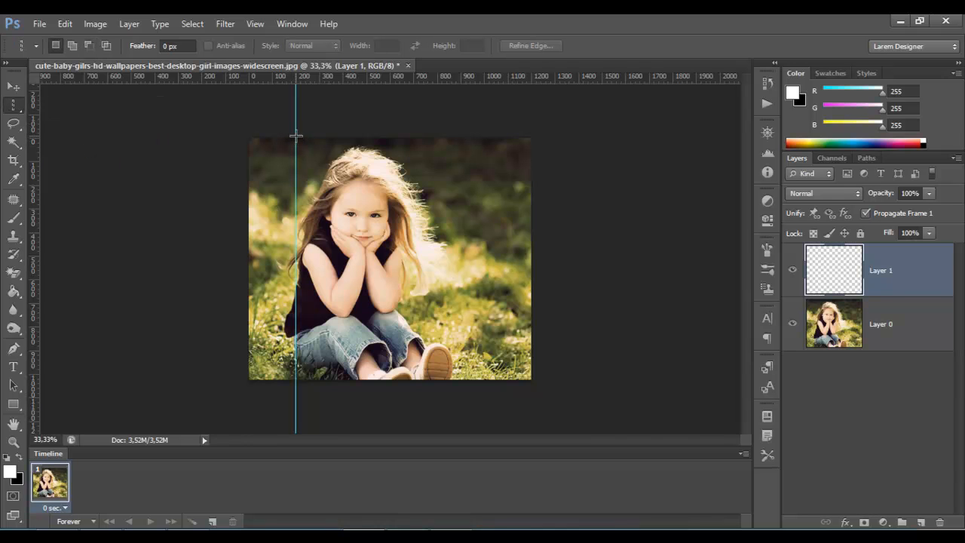
{"action": "left_click_drag", "start_coordinate": [296, 136], "coordinate": [296, 380]}
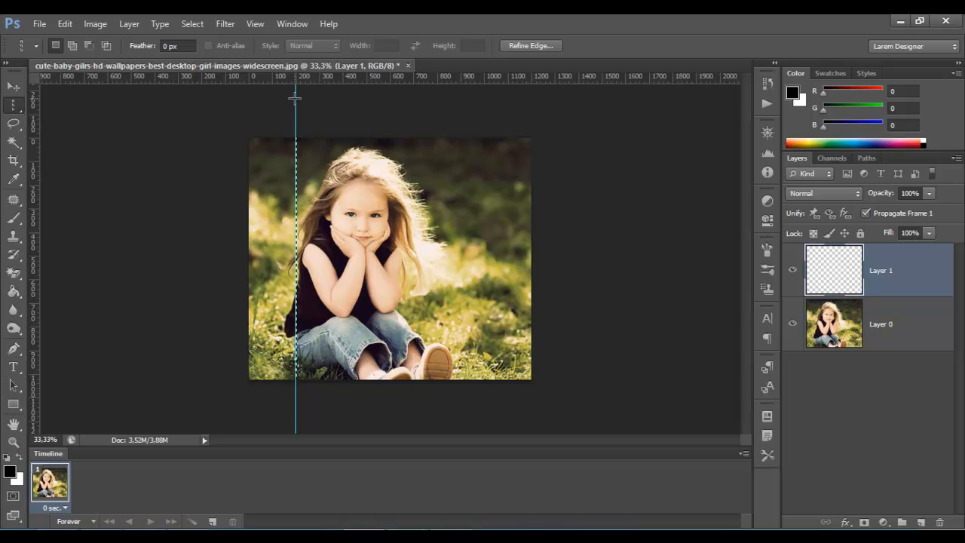
{"action": "left_click", "coordinate": [12, 86]}
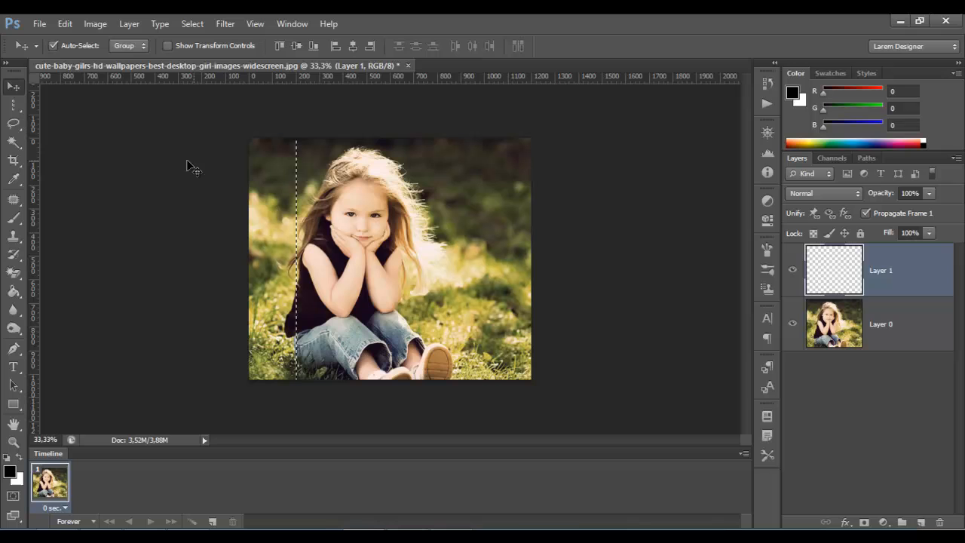
{"action": "left_click", "coordinate": [881, 324]}
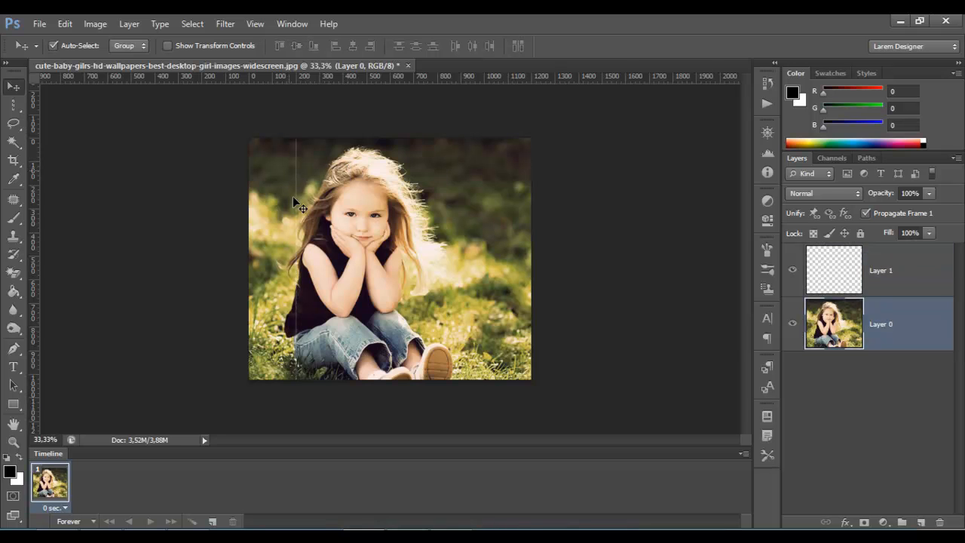
{"action": "left_click", "coordinate": [881, 270]}
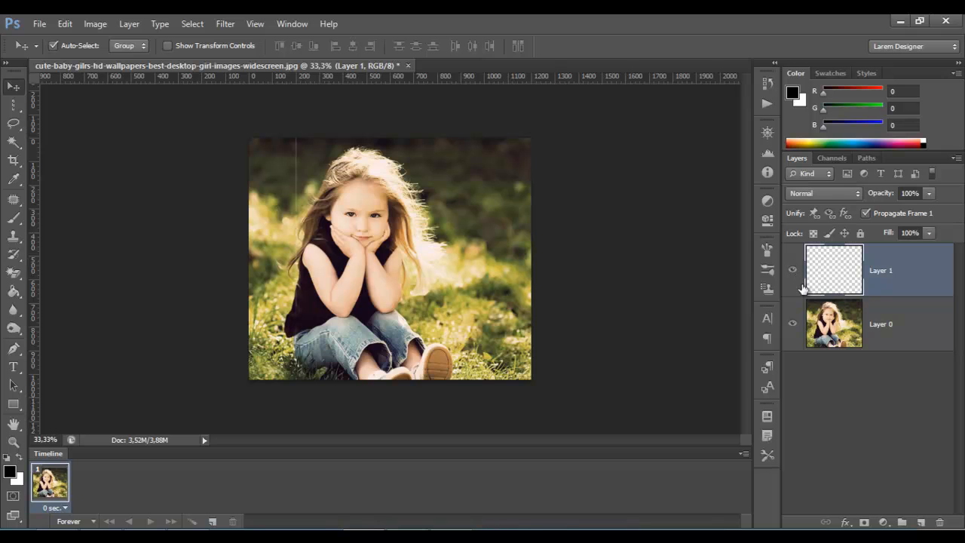
{"action": "mouse_move", "coordinate": [794, 309]}
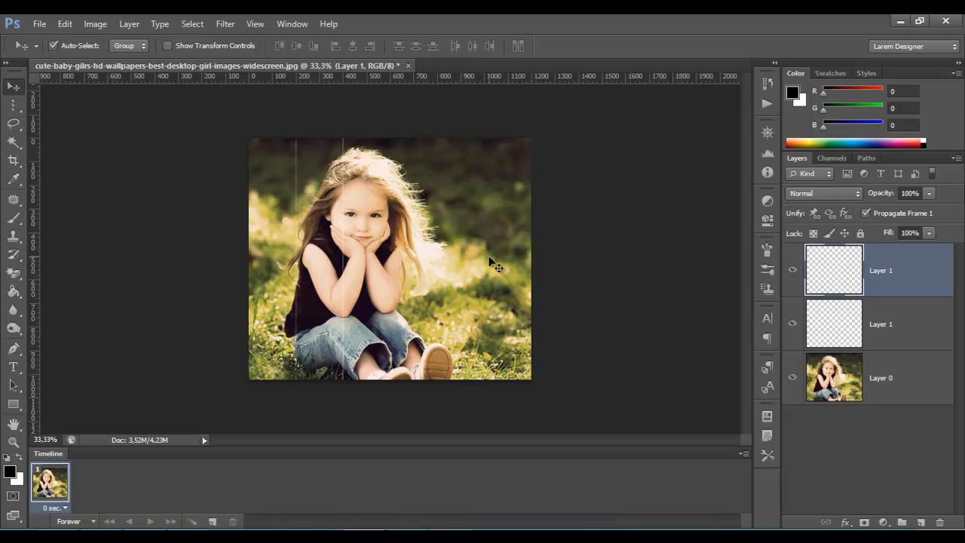
Step: Duplicate the line layer into evenly spaced vertical lines and merge the copies
{"action": "left_click", "coordinate": [902, 522]}
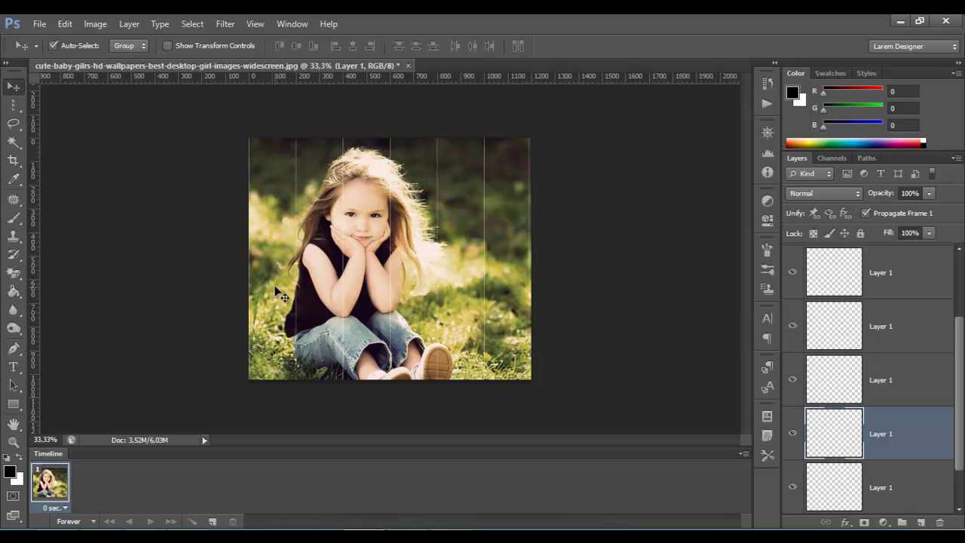
{"action": "left_click", "coordinate": [878, 326]}
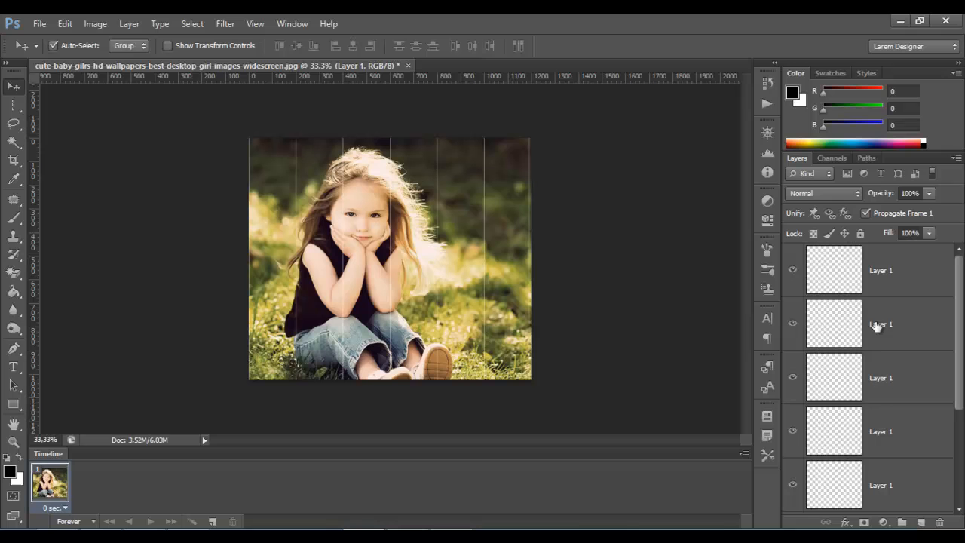
{"action": "right_click", "coordinate": [880, 324]}
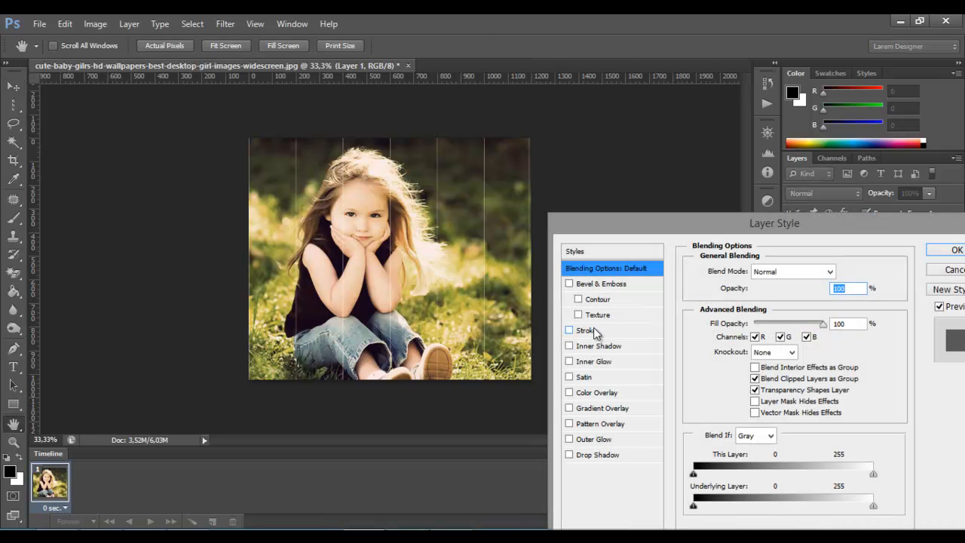
Step: Apply a white Stroke layer style so the lines become bold white bars
{"action": "left_click", "coordinate": [570, 330]}
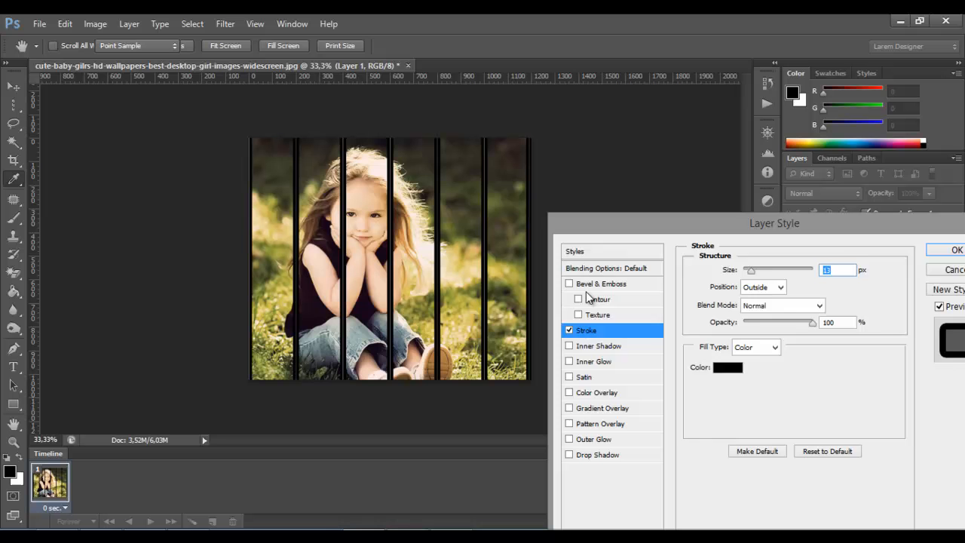
{"action": "left_click", "coordinate": [727, 368]}
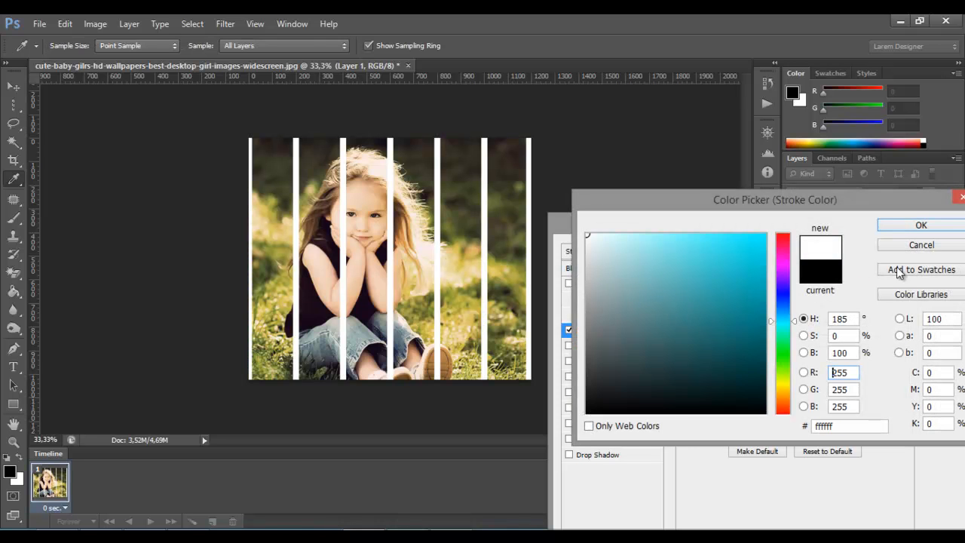
{"action": "left_click", "coordinate": [920, 225]}
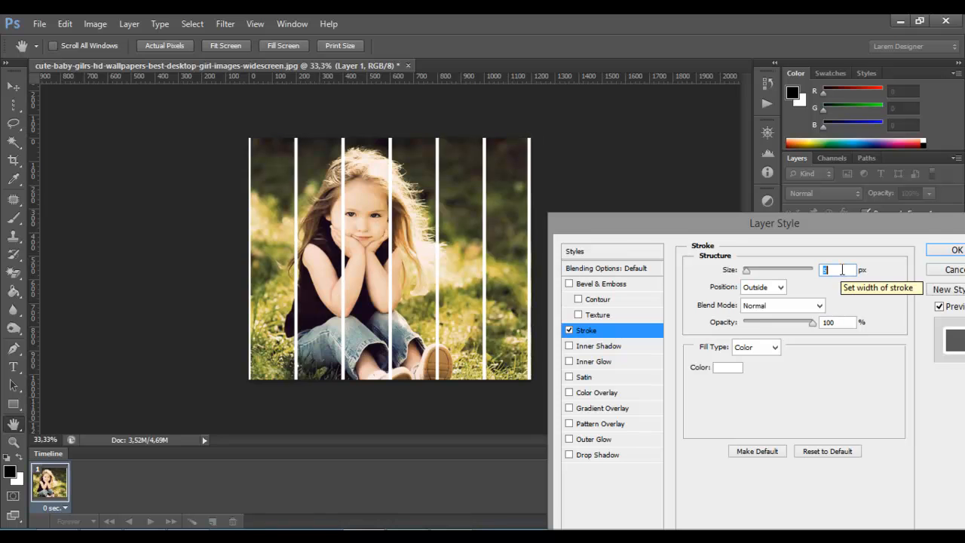
{"action": "left_click", "coordinate": [956, 251]}
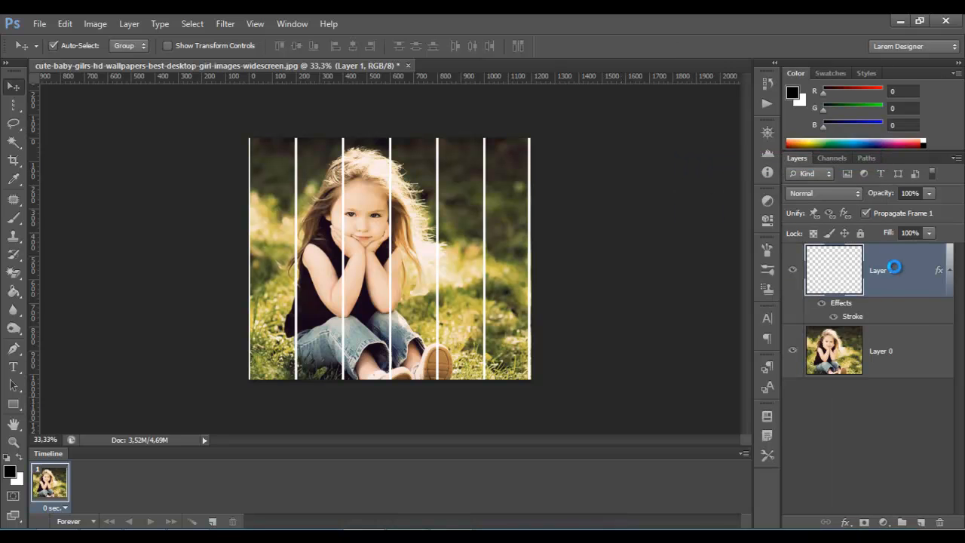
Step: Rename the merged lines layer to 'Vertical'
{"action": "double_click", "coordinate": [878, 270]}
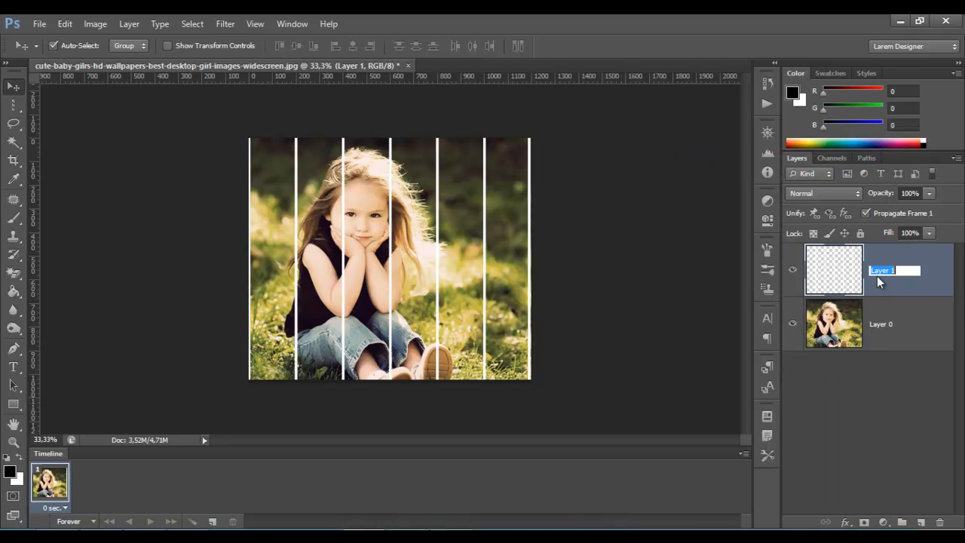
{"action": "type", "text": "Vertical"}
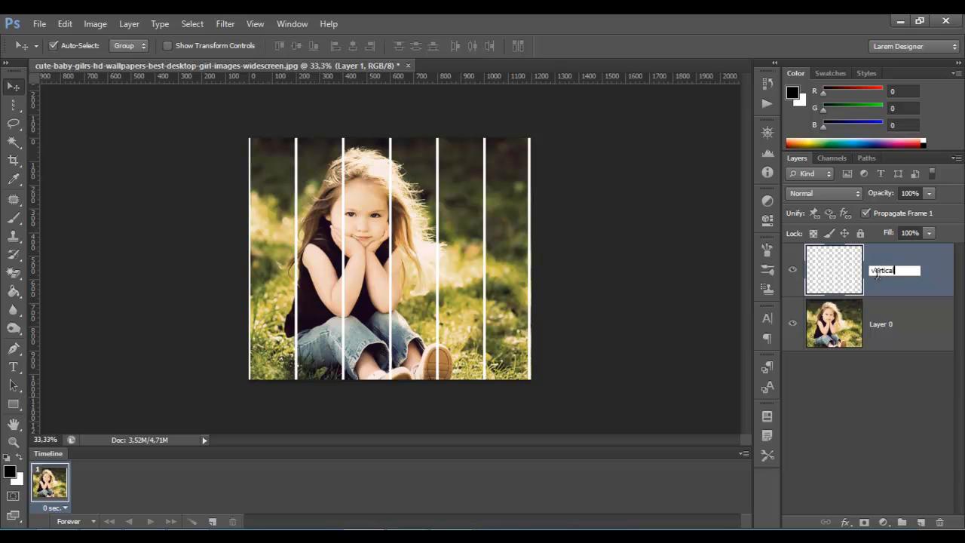
{"action": "key", "text": "Return"}
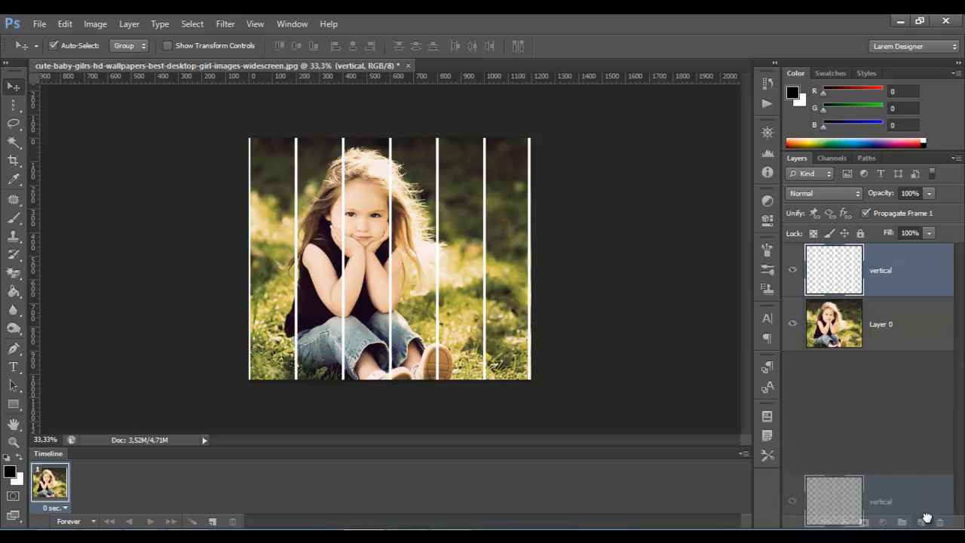
Step: Duplicate the vertical layer as 'horizontal' to form the crossing bars of the grid
{"action": "left_click", "coordinate": [920, 521]}
{"action": "type", "text": "horizontal"}
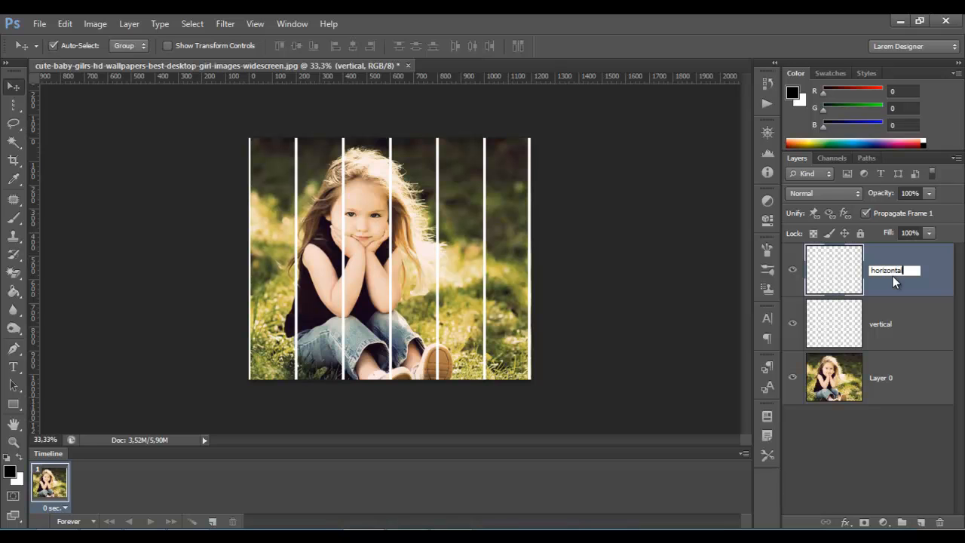
{"action": "key", "text": "Return"}
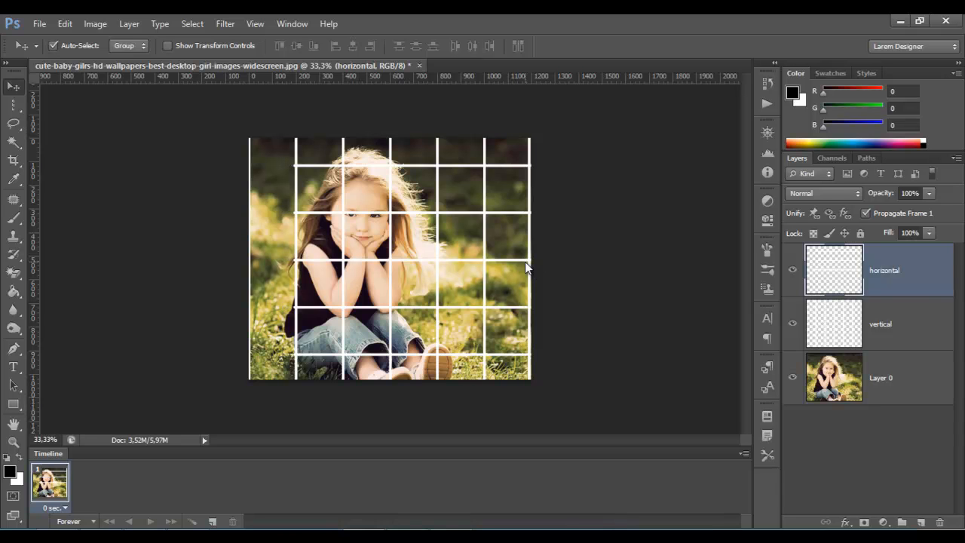
{"action": "mouse_move", "coordinate": [534, 272]}
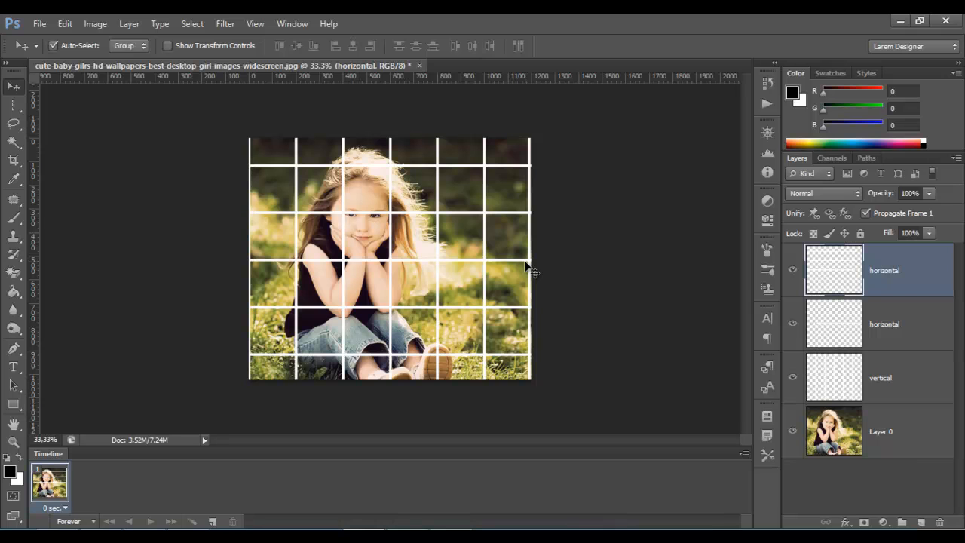
{"action": "mouse_move", "coordinate": [426, 190]}
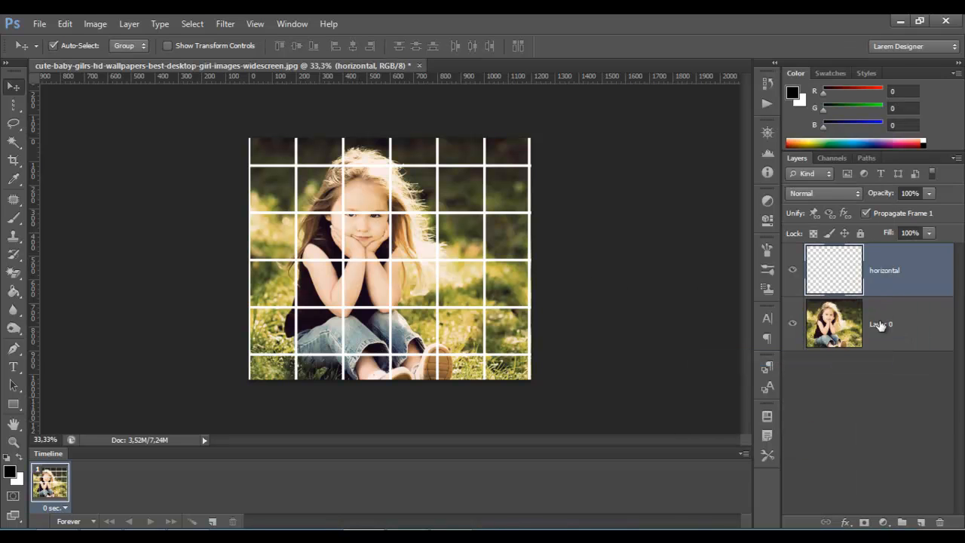
Step: Rename the combined white grid layer to 'grid'
{"action": "double_click", "coordinate": [884, 270]}
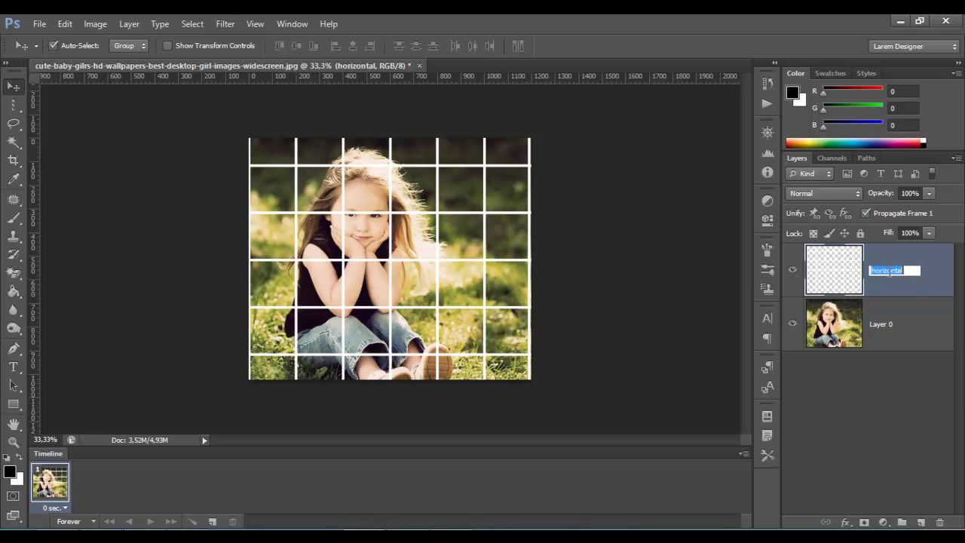
{"action": "type", "text": "grid"}
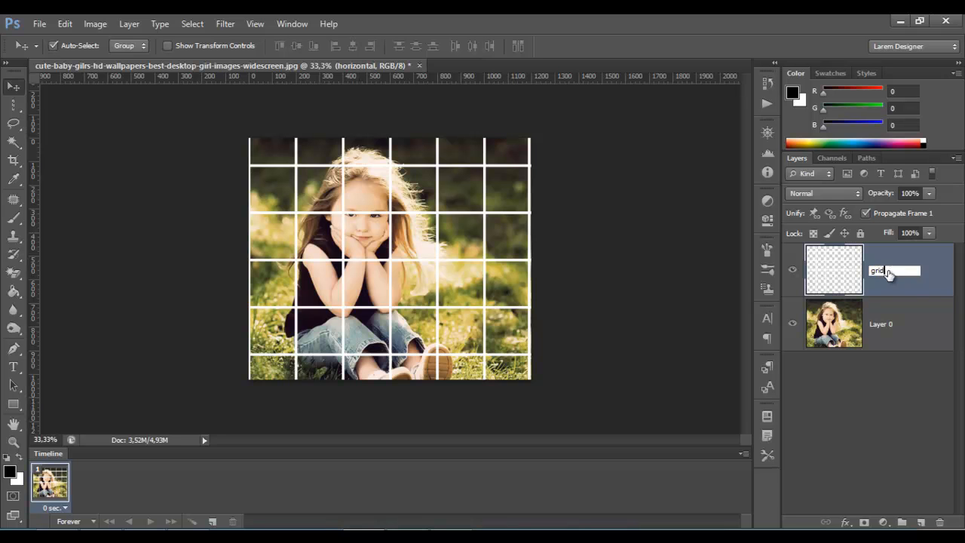
{"action": "left_click", "coordinate": [881, 325]}
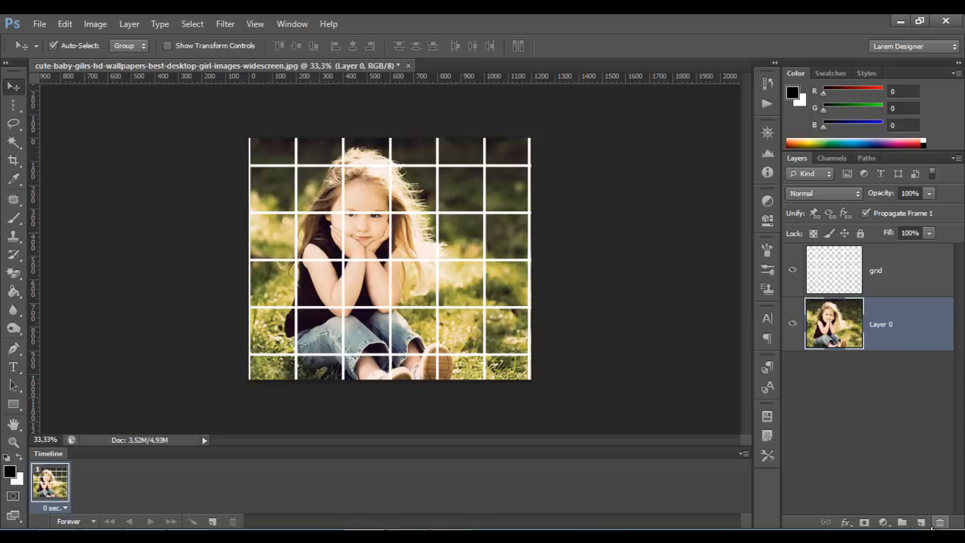
{"action": "left_click", "coordinate": [875, 270]}
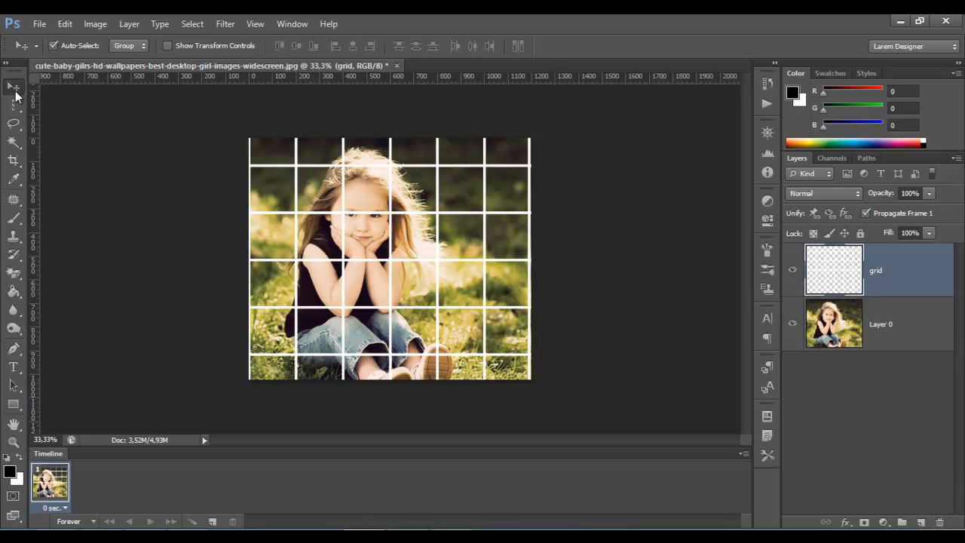
{"action": "left_click", "coordinate": [14, 142]}
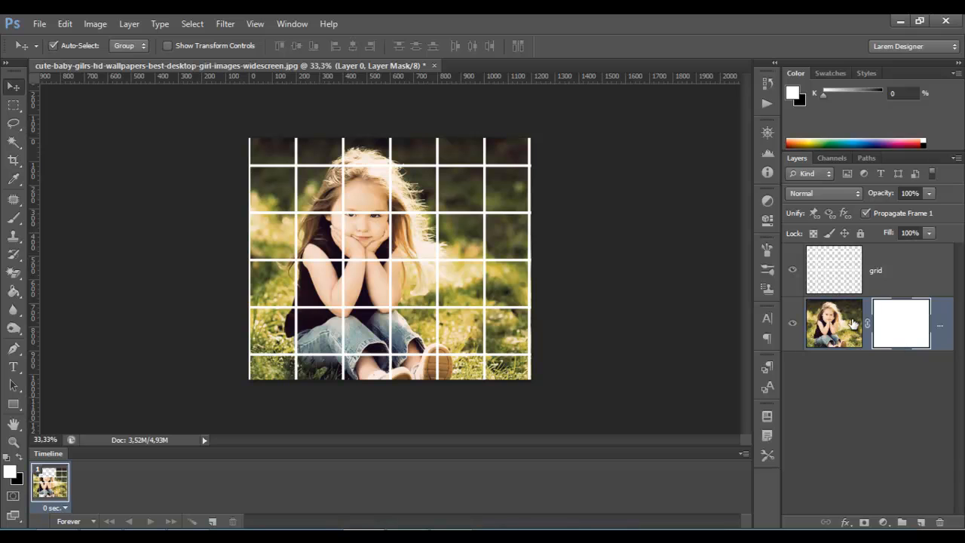
{"action": "mouse_move", "coordinate": [446, 264]}
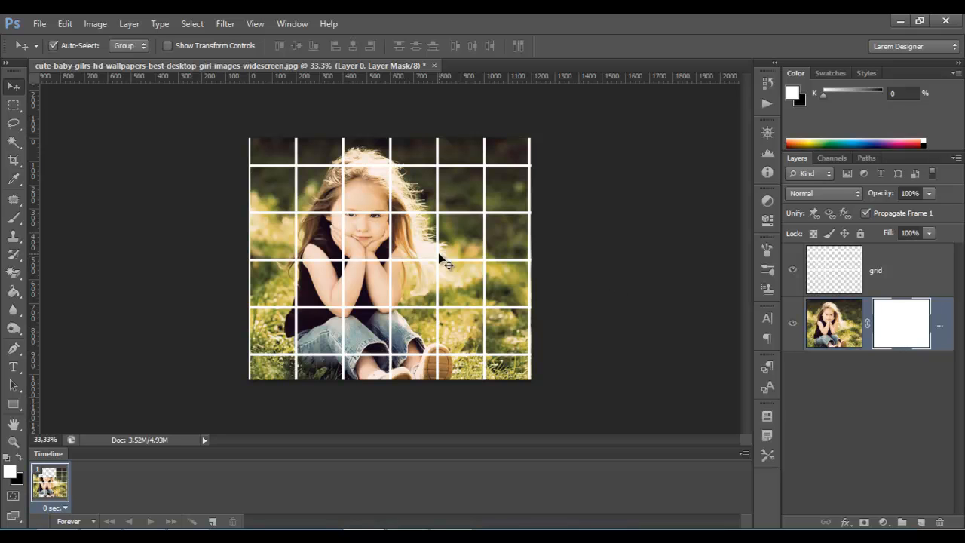
Step: Add a blank white layer mask to the photo layer
{"action": "left_click", "coordinate": [14, 142]}
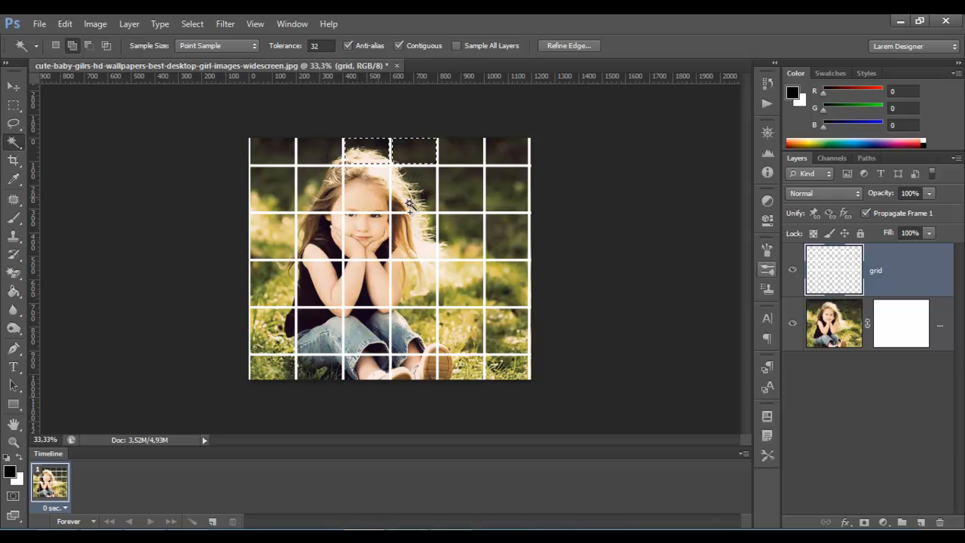
{"action": "mouse_move", "coordinate": [365, 294]}
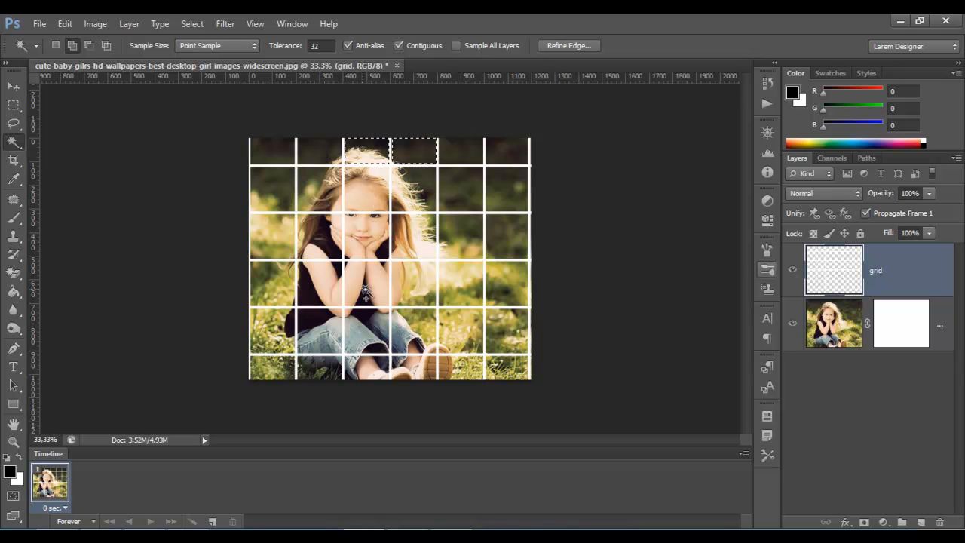
{"action": "mouse_move", "coordinate": [364, 368]}
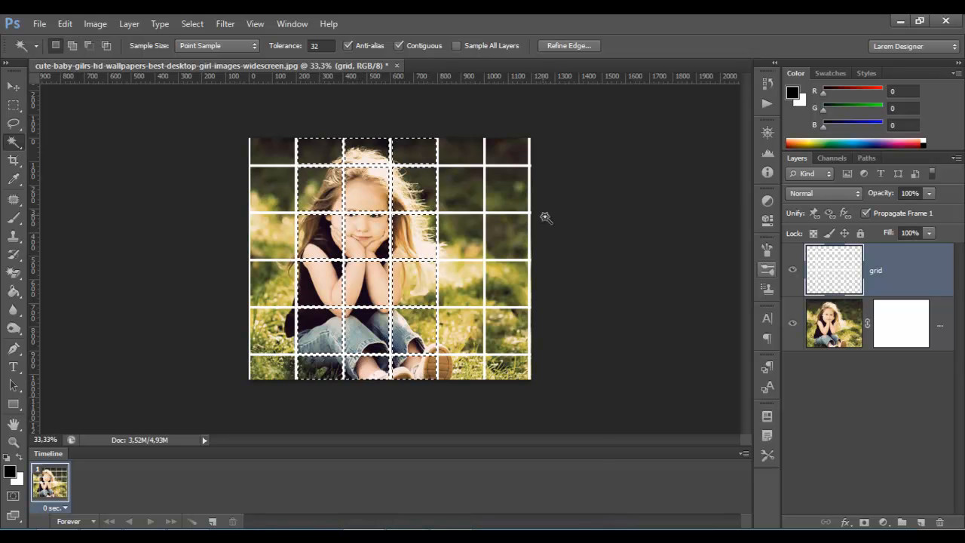
Step: Invert the grid-cell selection and mask the photo so only three central columns show the girl
{"action": "left_click", "coordinate": [14, 105]}
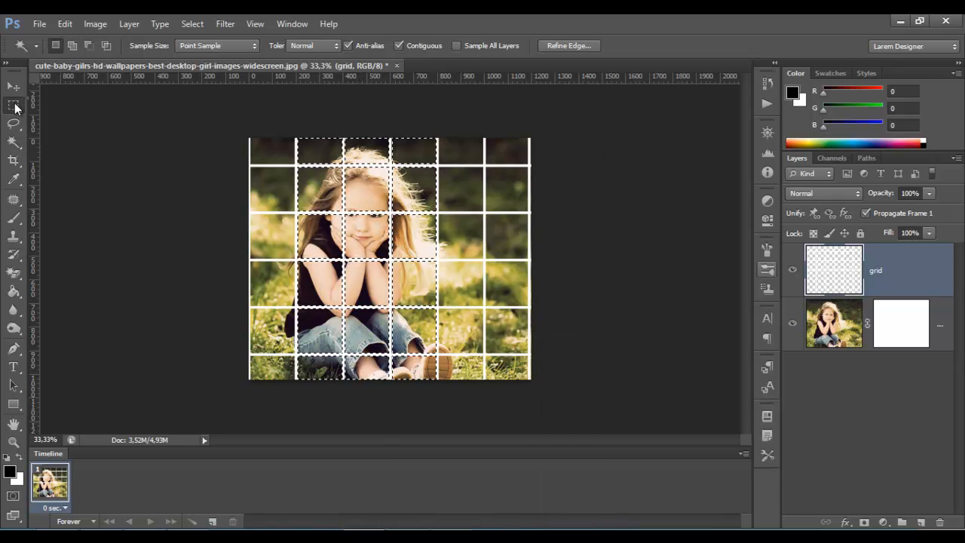
{"action": "left_click", "coordinate": [14, 106]}
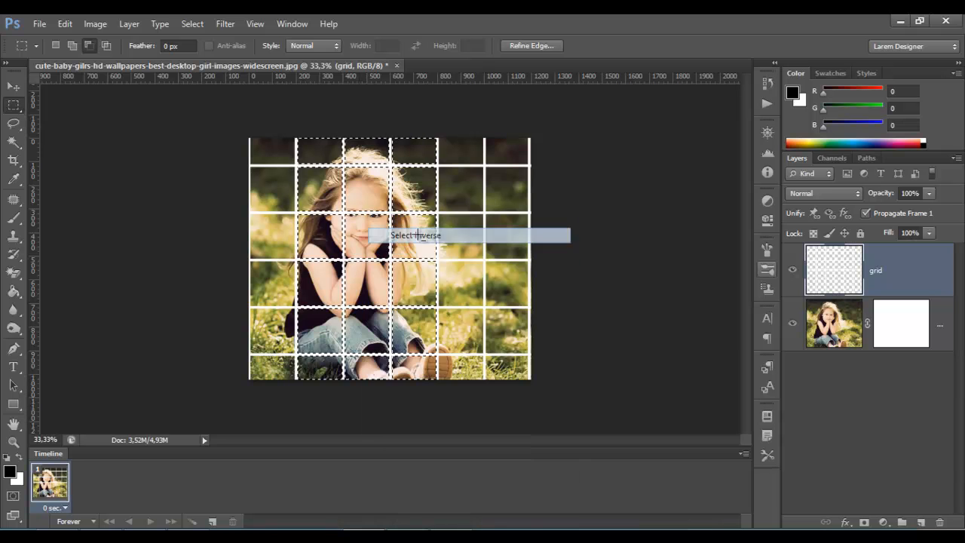
{"action": "left_click", "coordinate": [417, 236]}
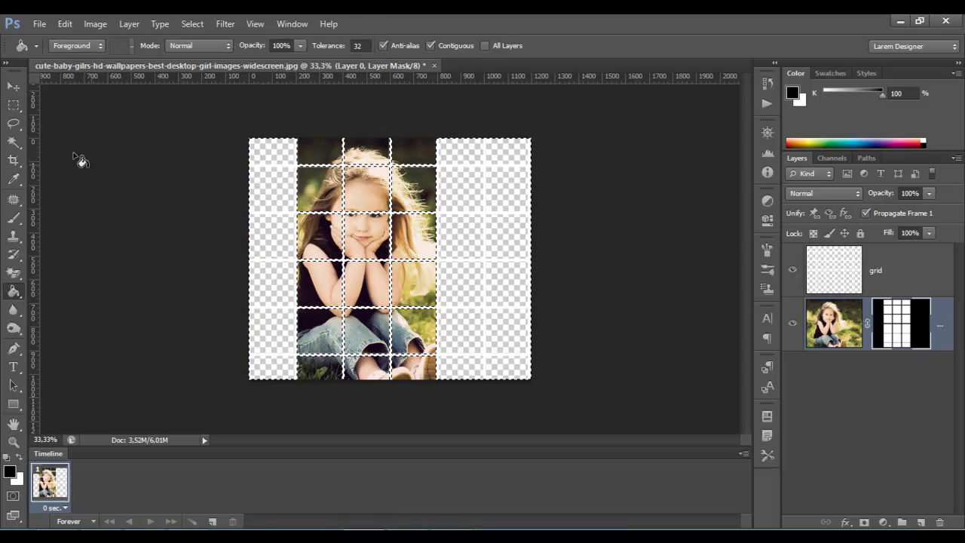
{"action": "left_click", "coordinate": [12, 86]}
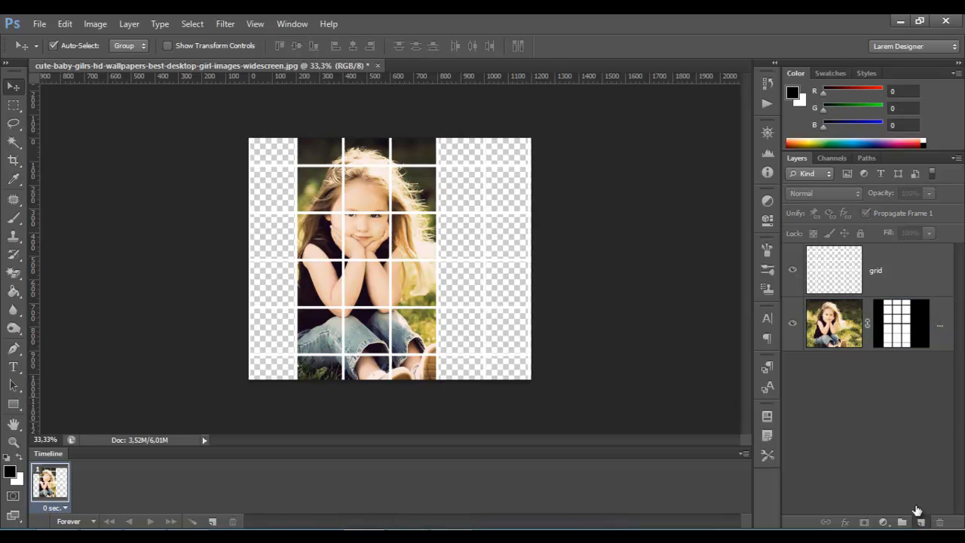
Step: Add a white-filled layer beneath the photo so the area around the grid turns white
{"action": "left_click", "coordinate": [920, 522]}
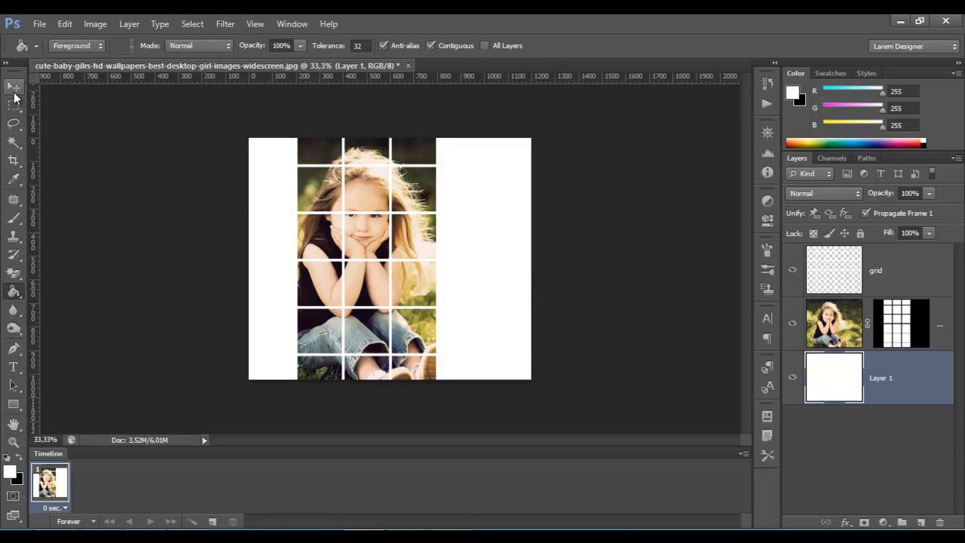
{"action": "left_click", "coordinate": [12, 86]}
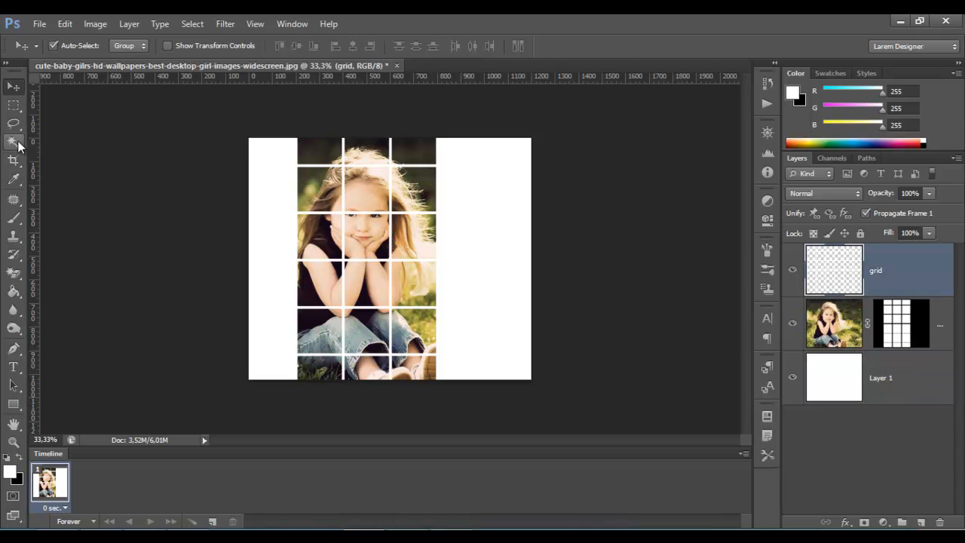
Step: Add a Hue/Saturation adjustment layer named 'red' with Hue set to −30
{"action": "left_click", "coordinate": [14, 142]}
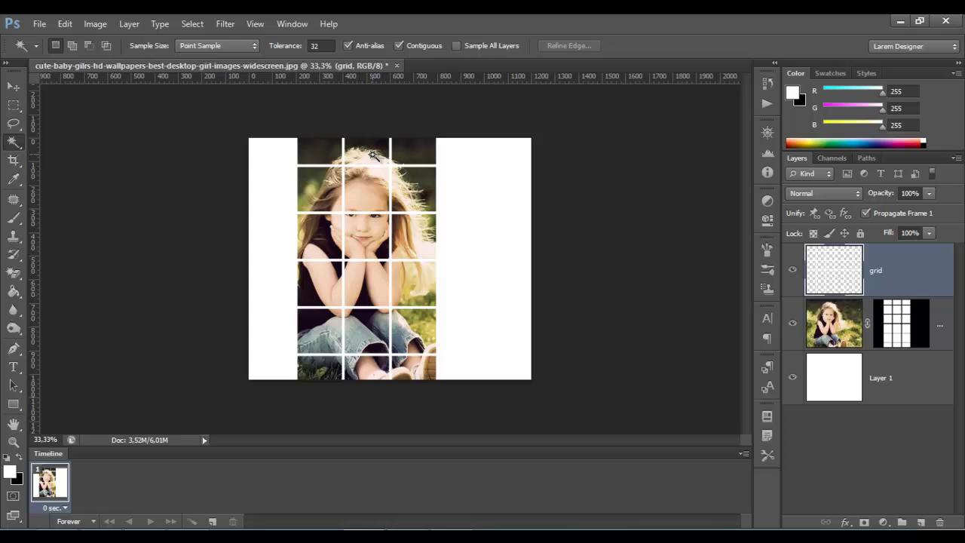
{"action": "mouse_move", "coordinate": [475, 214]}
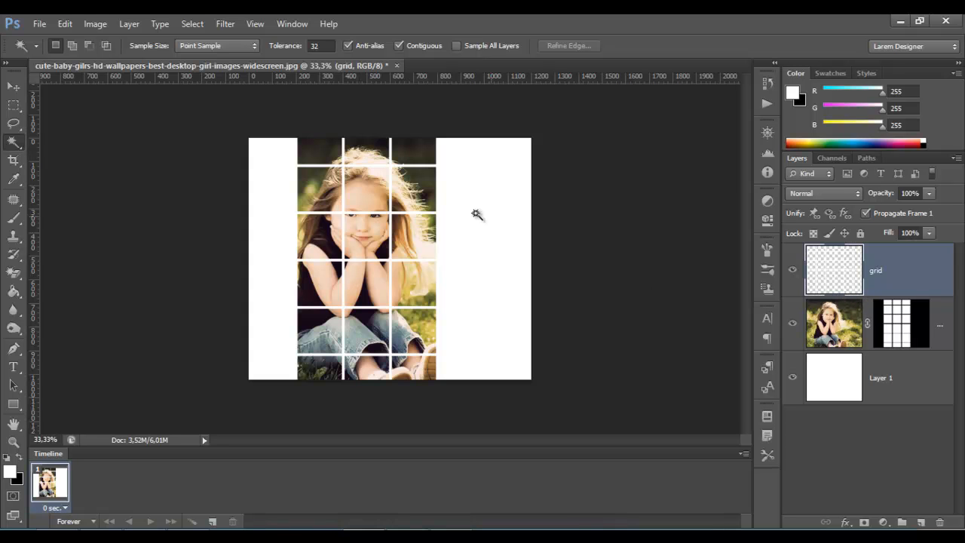
{"action": "mouse_move", "coordinate": [95, 24]}
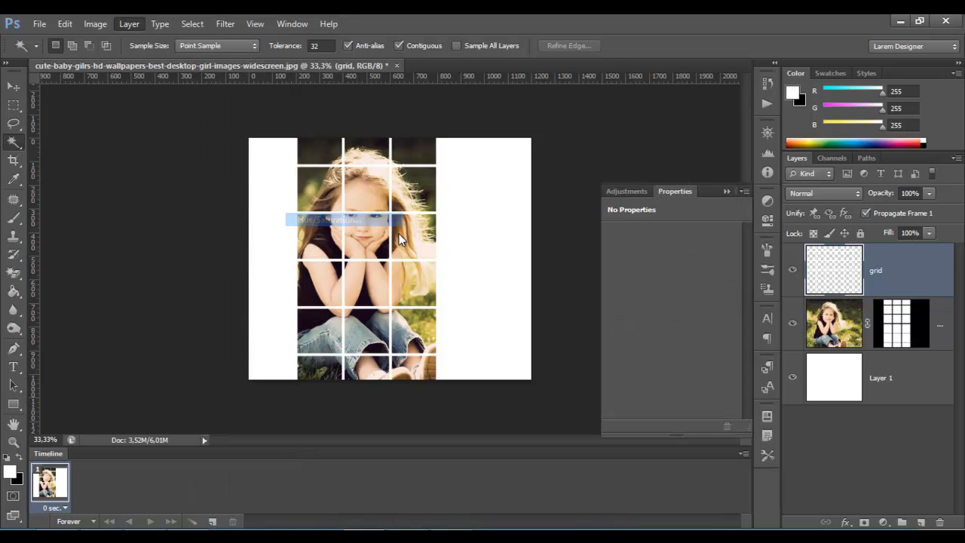
{"action": "left_click", "coordinate": [130, 24]}
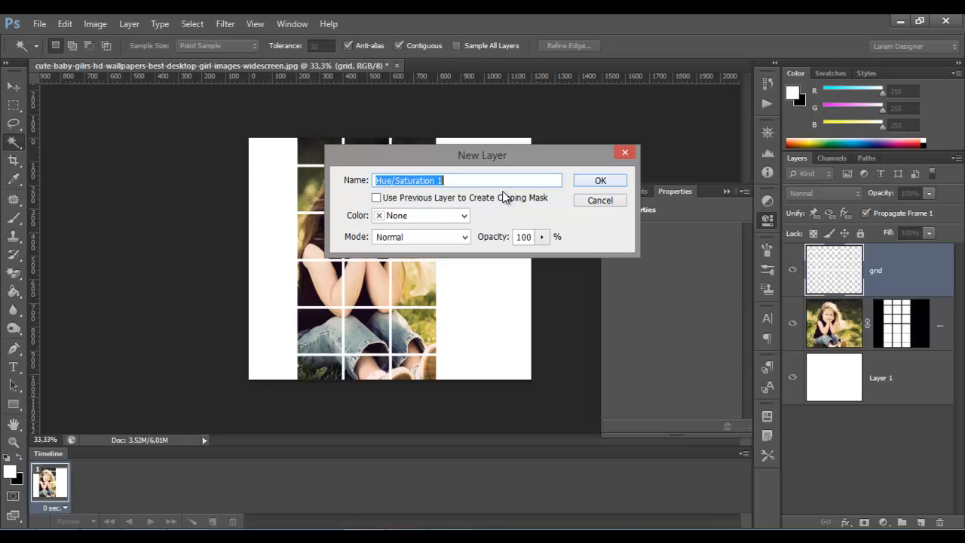
{"action": "left_click", "coordinate": [600, 181]}
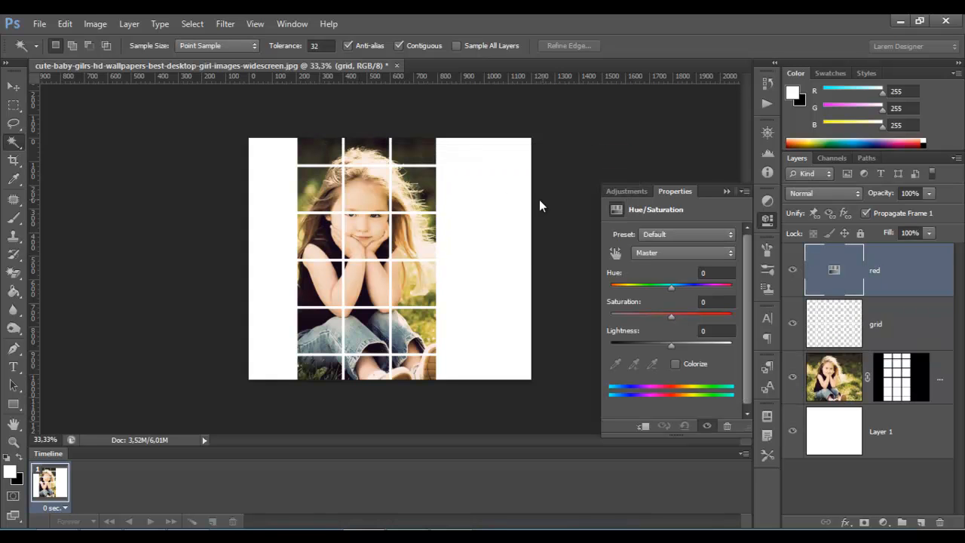
{"action": "left_click_drag", "start_coordinate": [671, 285], "coordinate": [661, 290]}
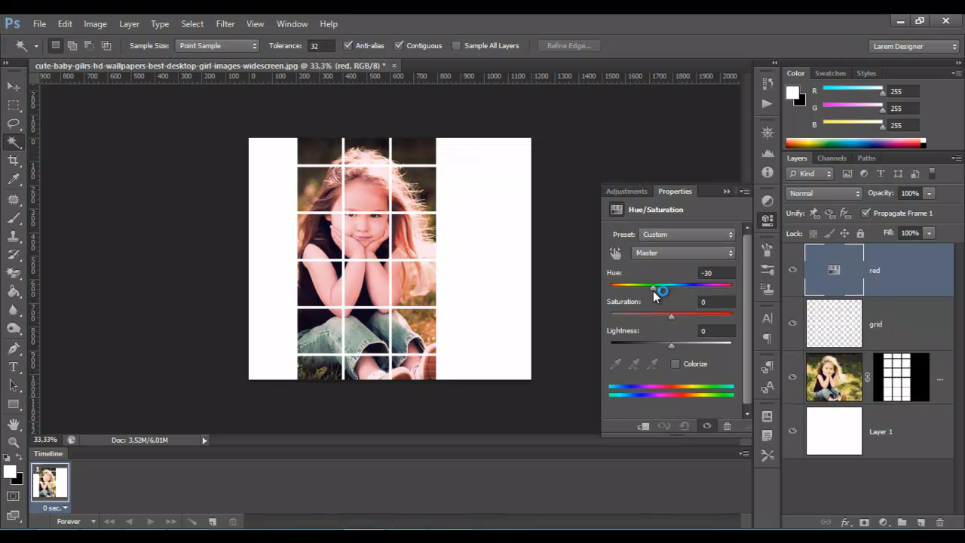
{"action": "left_click_drag", "start_coordinate": [662, 288], "coordinate": [653, 287]}
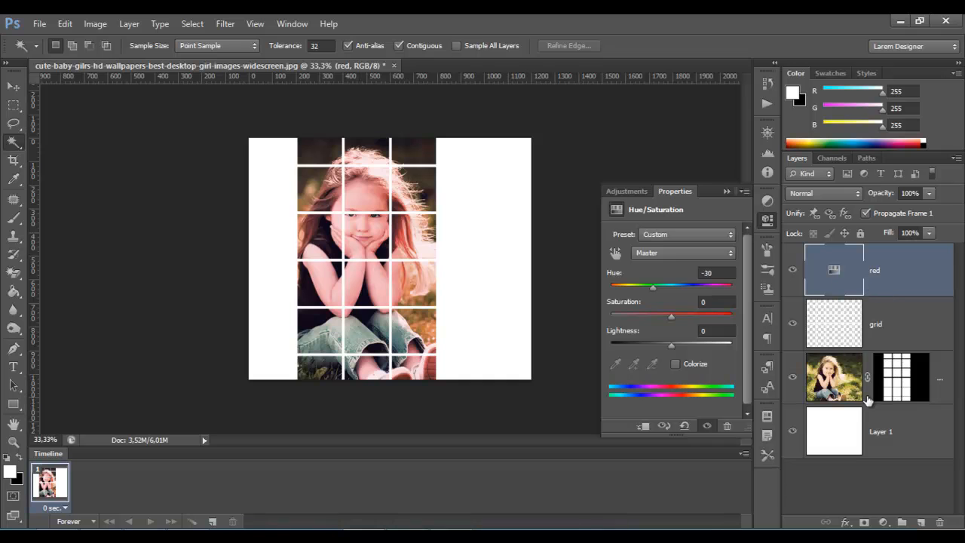
Step: Select a few grid cells near the girl's head to mask the red adjustment to them
{"action": "left_click", "coordinate": [875, 323]}
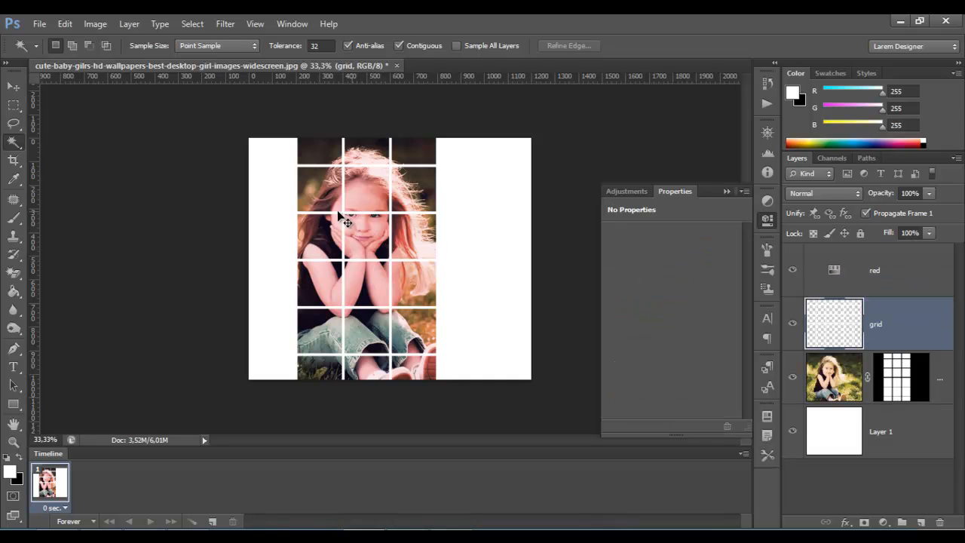
{"action": "left_click", "coordinate": [368, 187]}
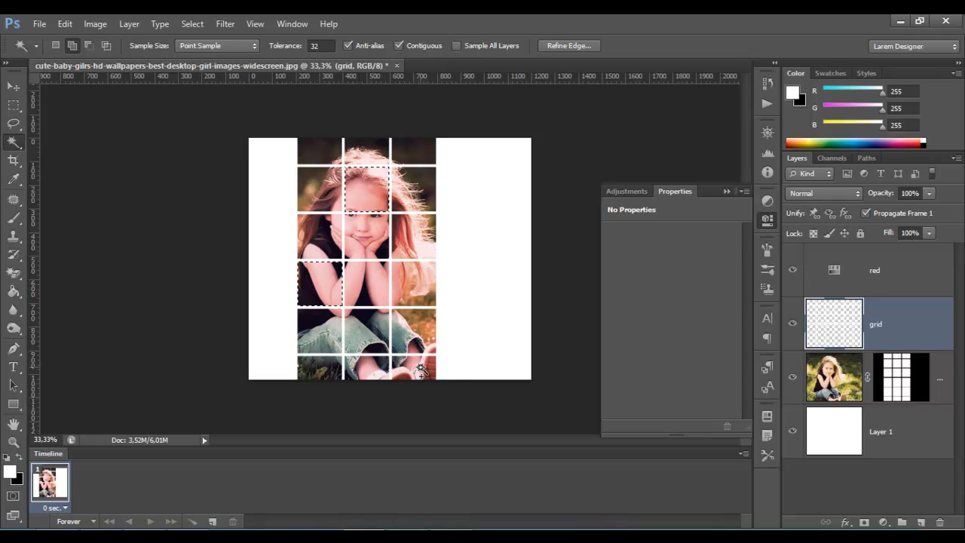
{"action": "left_click", "coordinate": [419, 369]}
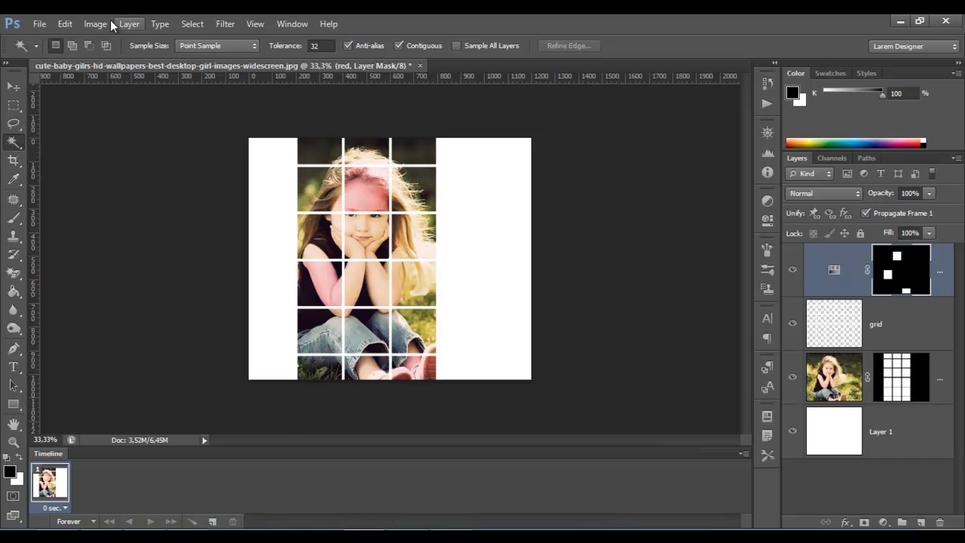
Step: Add a Hue/Saturation adjustment layer named green with Hue shifted to +34
{"action": "left_click", "coordinate": [128, 24]}
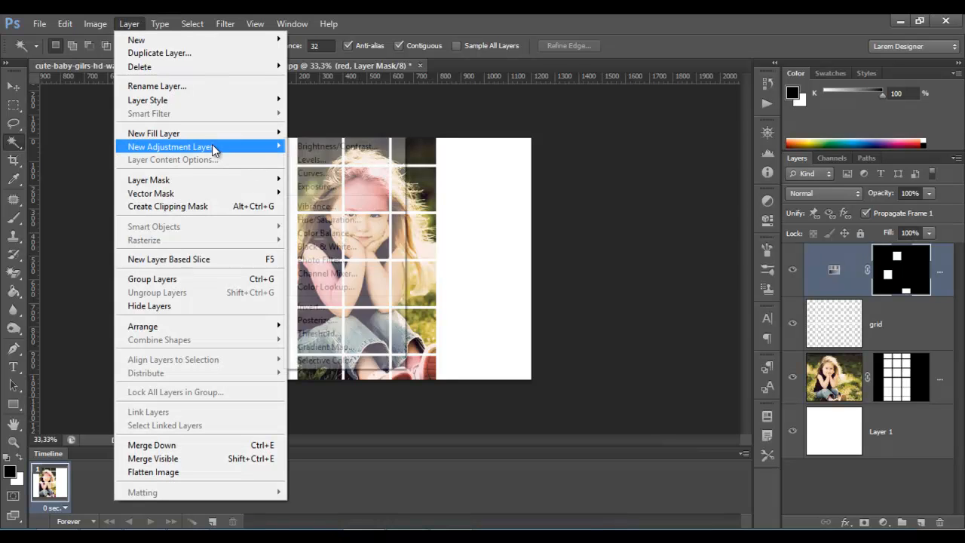
{"action": "left_click", "coordinate": [325, 220]}
{"action": "type", "text": "gre"}
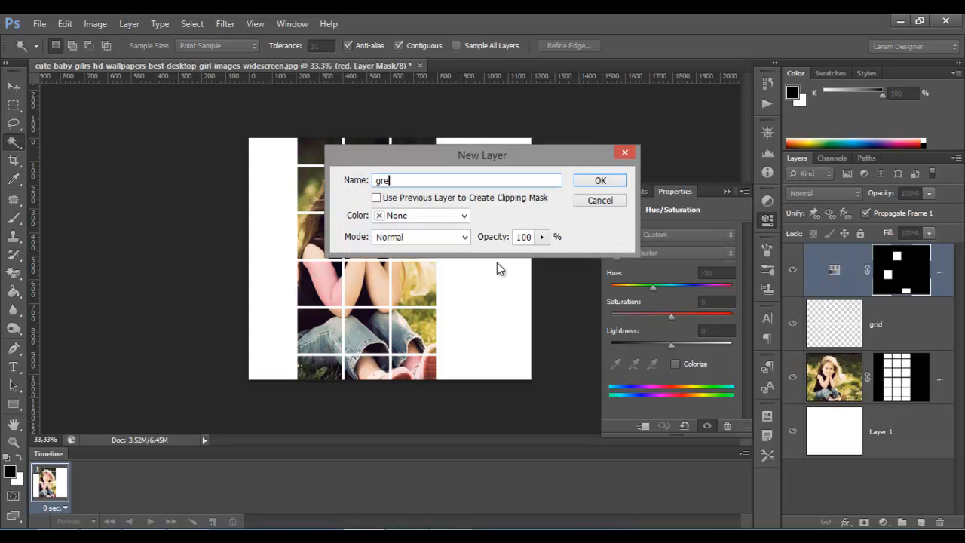
{"action": "left_click", "coordinate": [600, 181]}
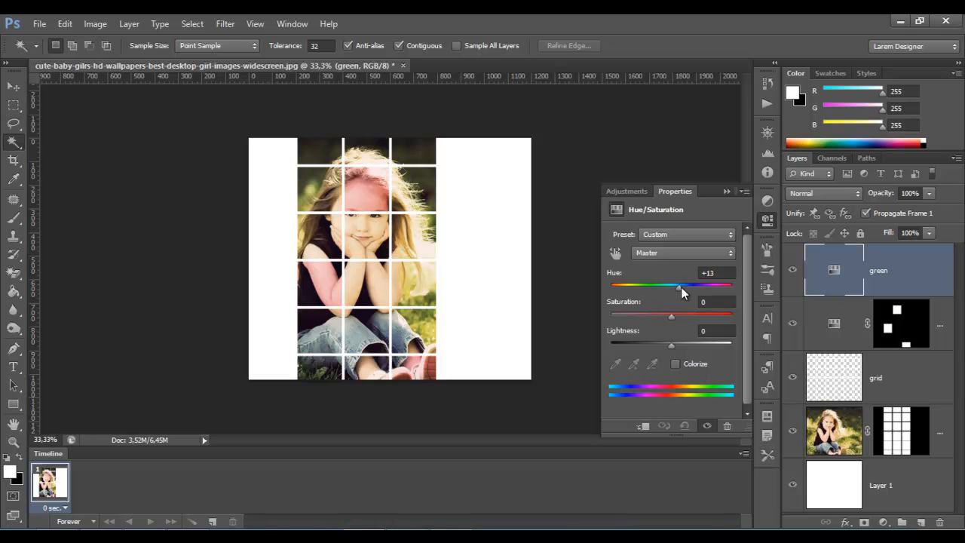
{"action": "left_click_drag", "start_coordinate": [679, 286], "coordinate": [693, 285]}
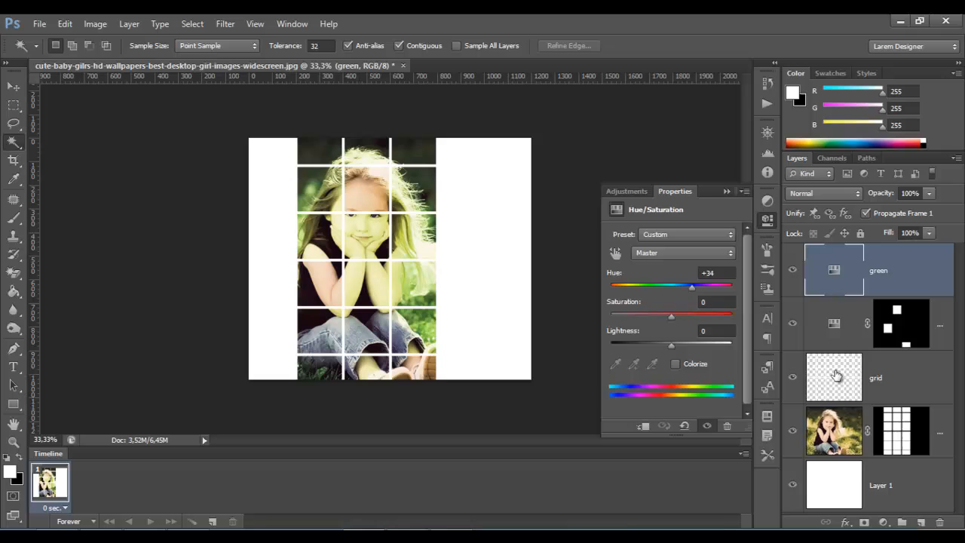
Step: Mask the green layer so only a few selected grid cells get the green tint
{"action": "left_click", "coordinate": [875, 377]}
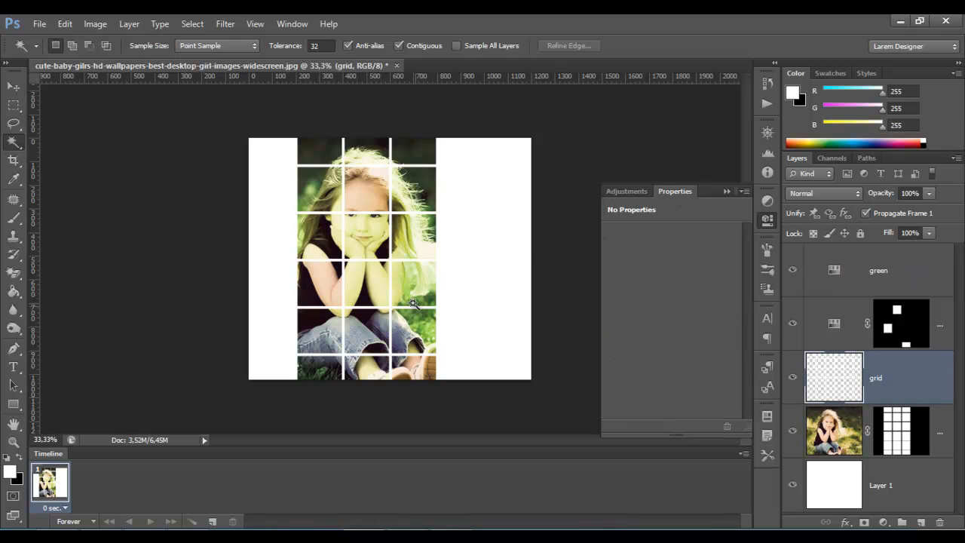
{"action": "mouse_move", "coordinate": [415, 294]}
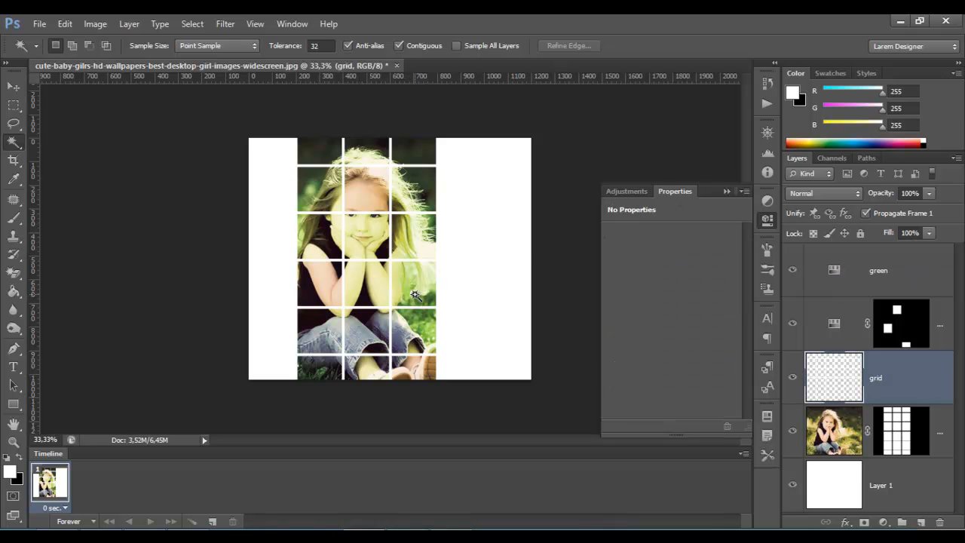
{"action": "left_click", "coordinate": [414, 285]}
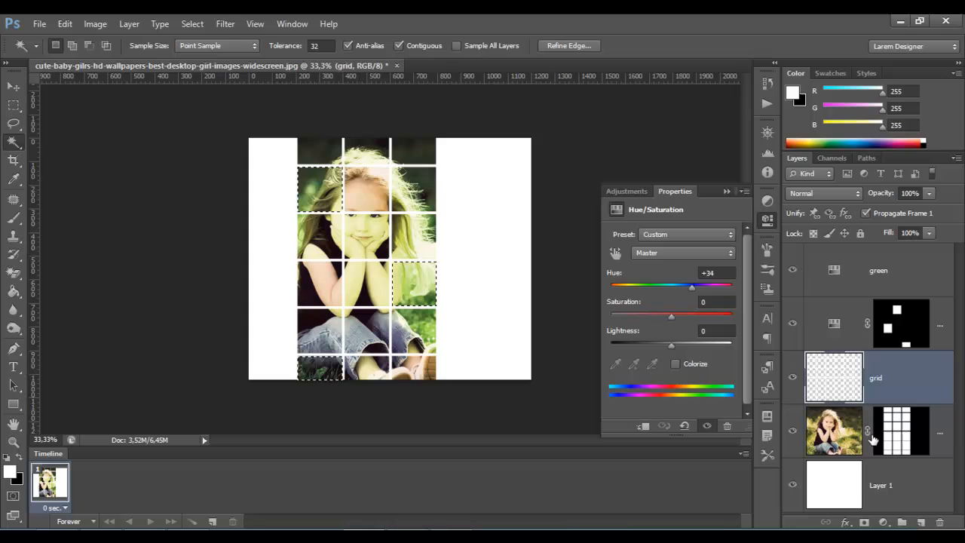
{"action": "left_click", "coordinate": [878, 270]}
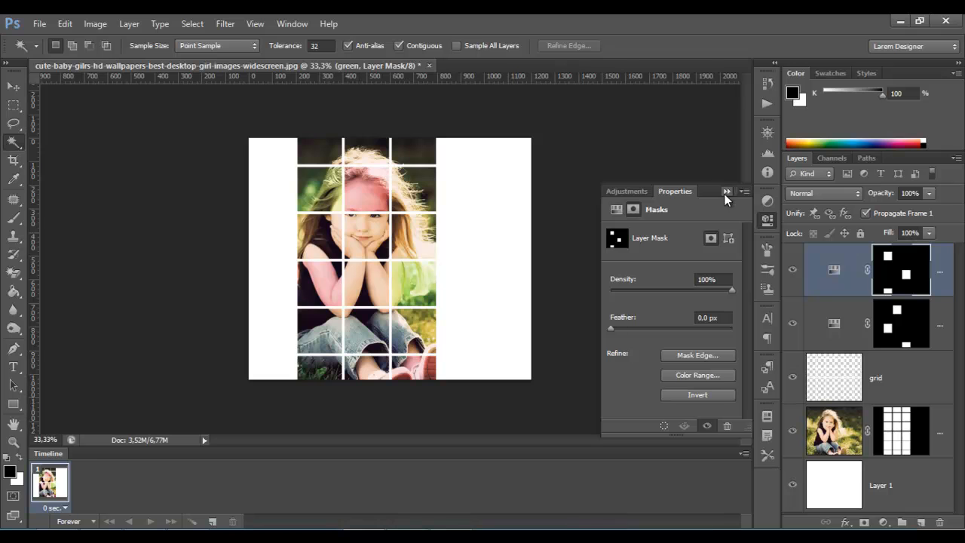
{"action": "left_click", "coordinate": [727, 190]}
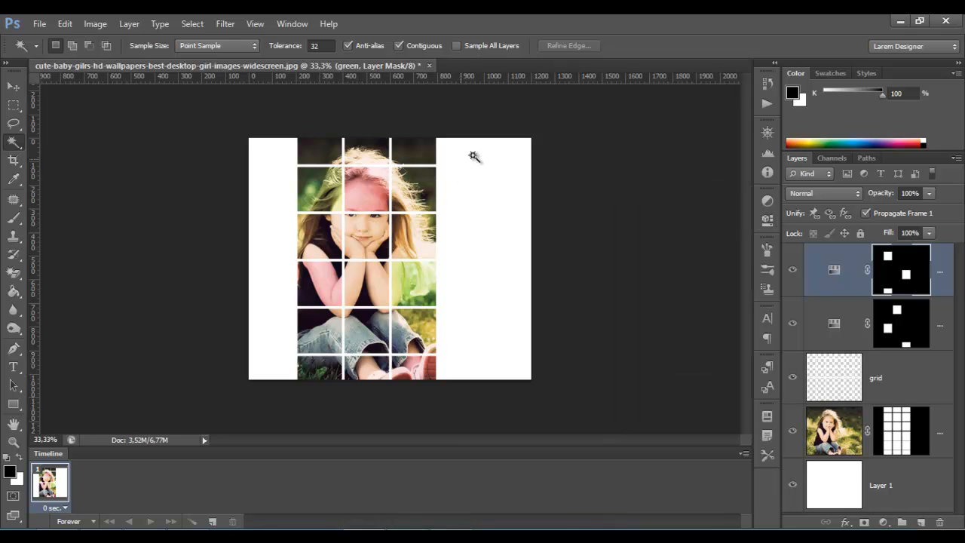
{"action": "mouse_move", "coordinate": [160, 24]}
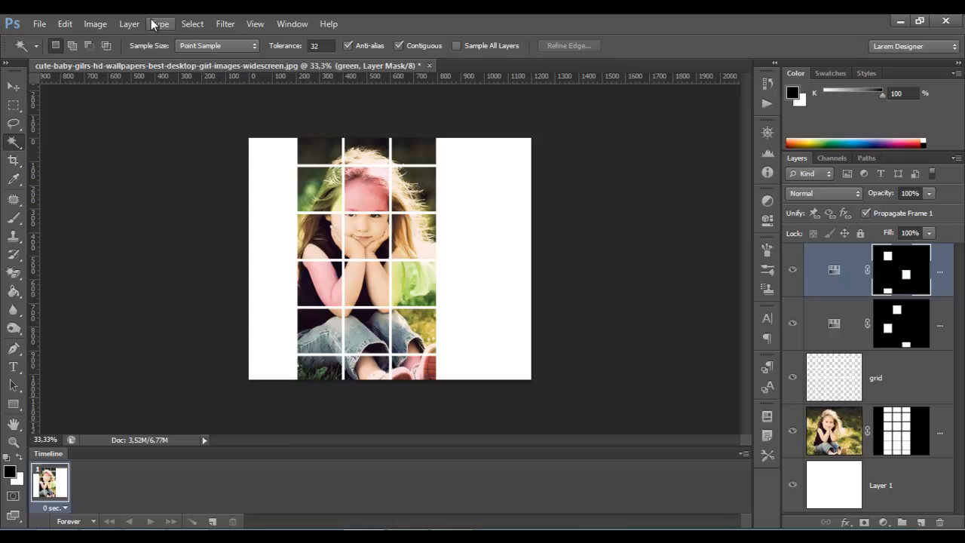
Step: Add a further masked Hue/Saturation layer named yellow tinting other grid cells
{"action": "left_click", "coordinate": [130, 24]}
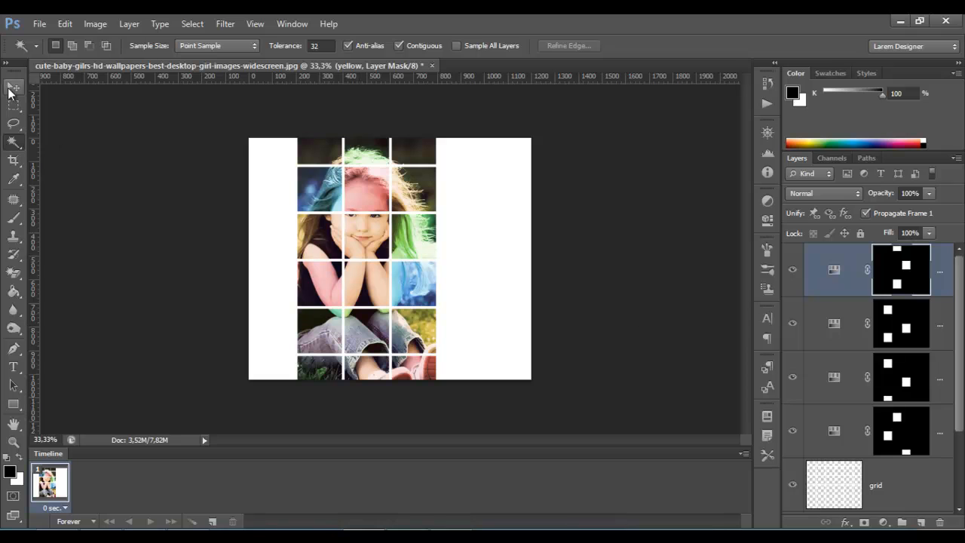
{"action": "left_click", "coordinate": [12, 84]}
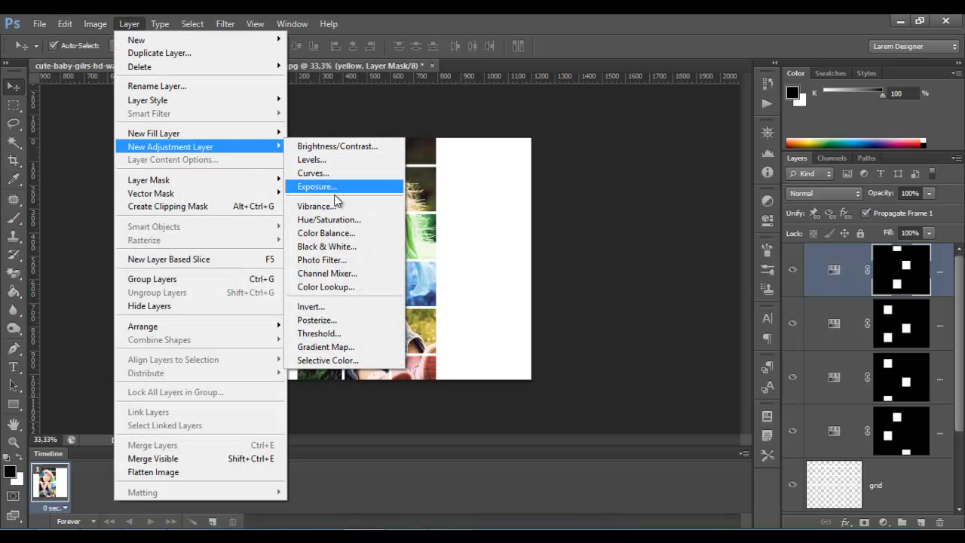
{"action": "mouse_move", "coordinate": [325, 233]}
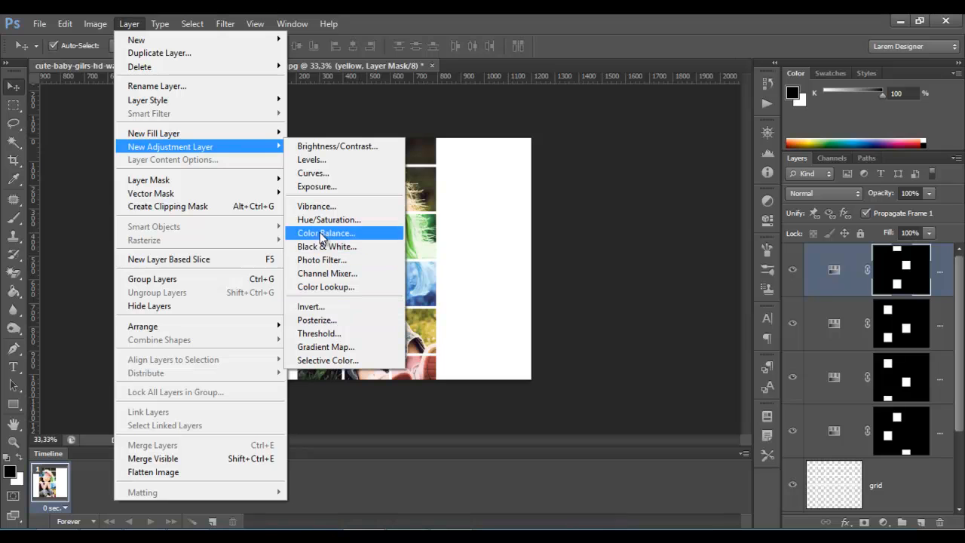
{"action": "mouse_move", "coordinate": [326, 248]}
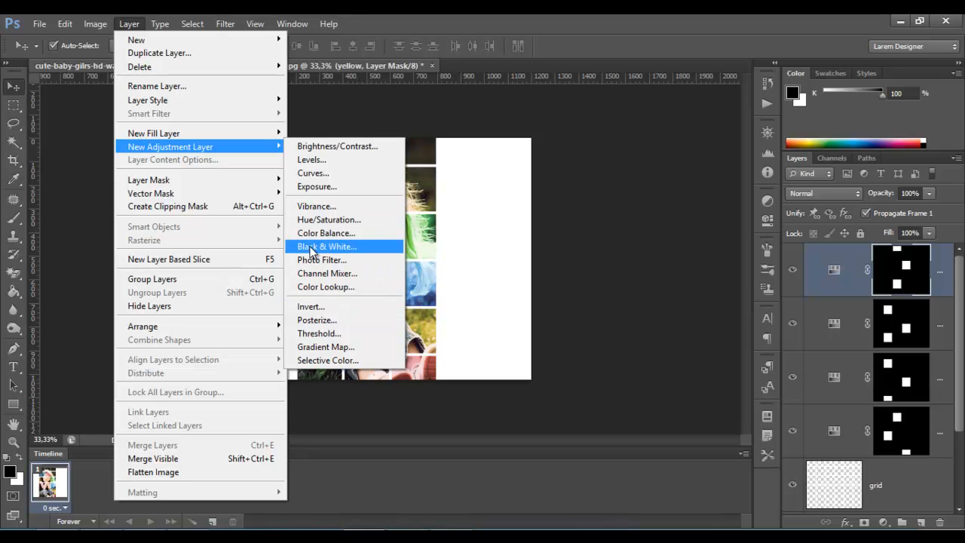
{"action": "mouse_move", "coordinate": [323, 260]}
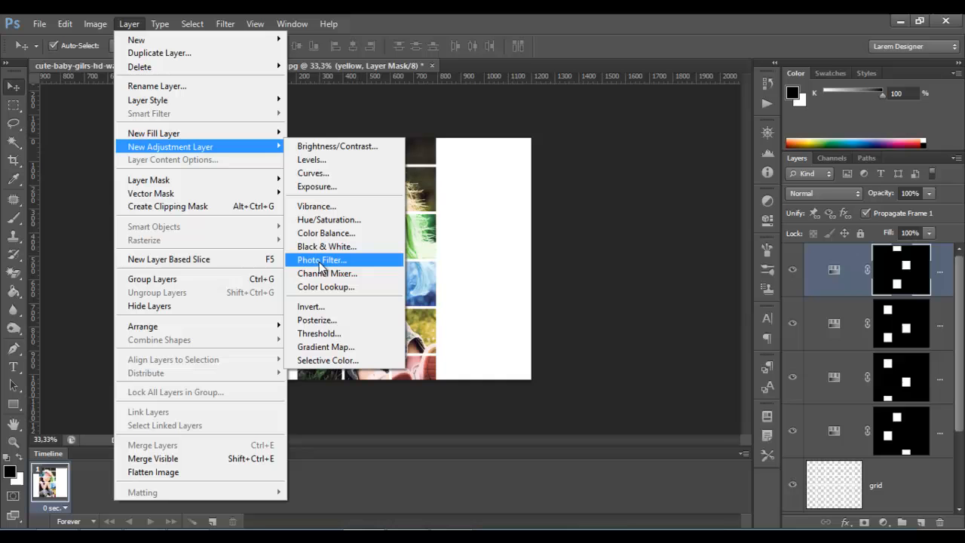
{"action": "mouse_move", "coordinate": [317, 329]}
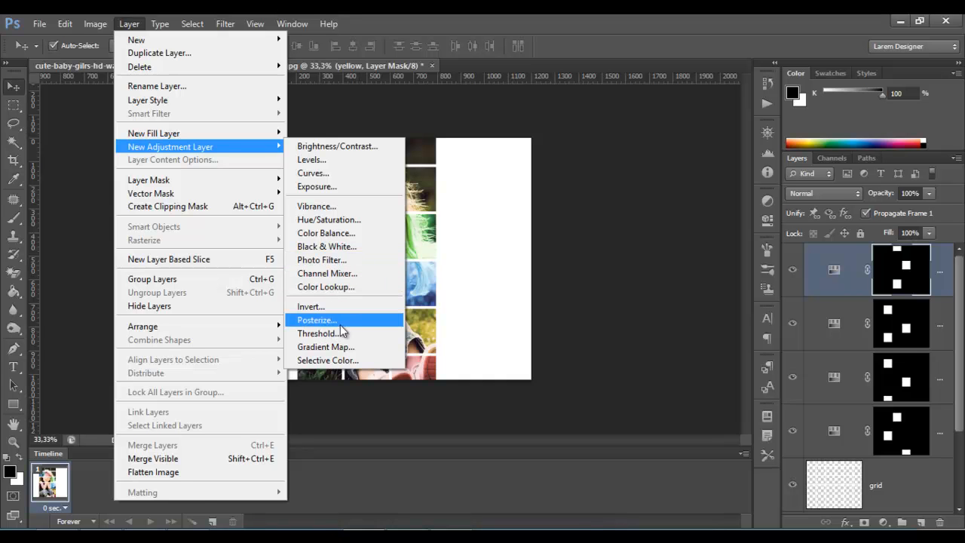
Step: Add a Gradient Map 1 layer using the Violet, Orange gradient preset
{"action": "left_click", "coordinate": [326, 346]}
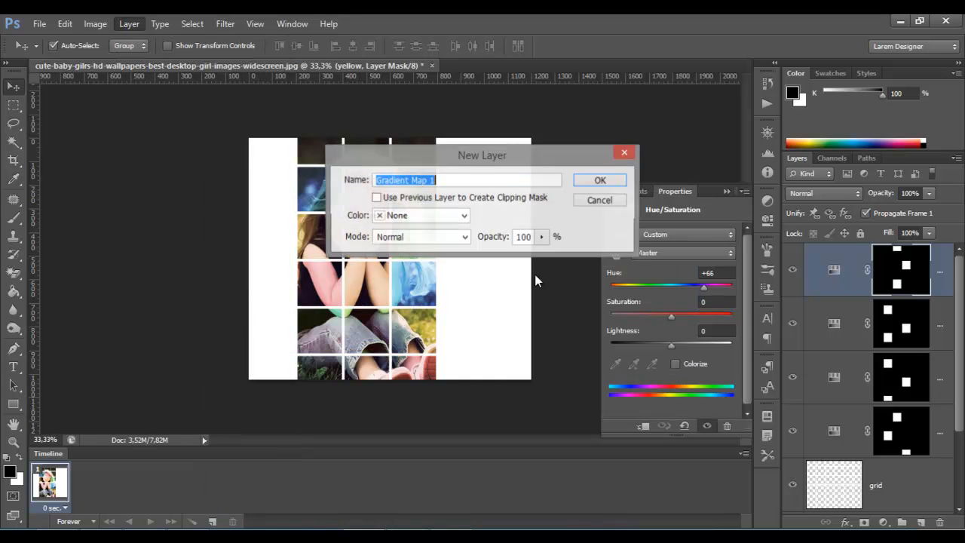
{"action": "left_click", "coordinate": [600, 179]}
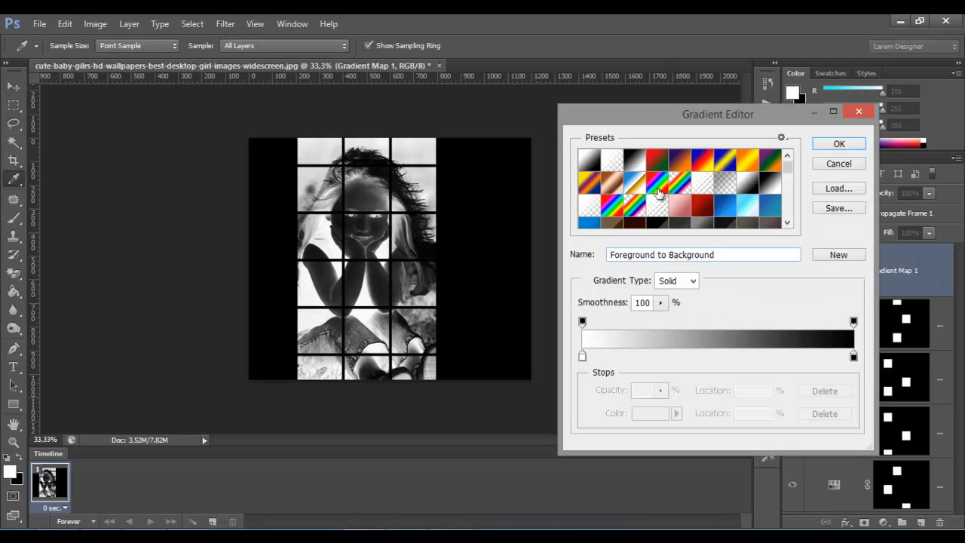
{"action": "left_click", "coordinate": [731, 158]}
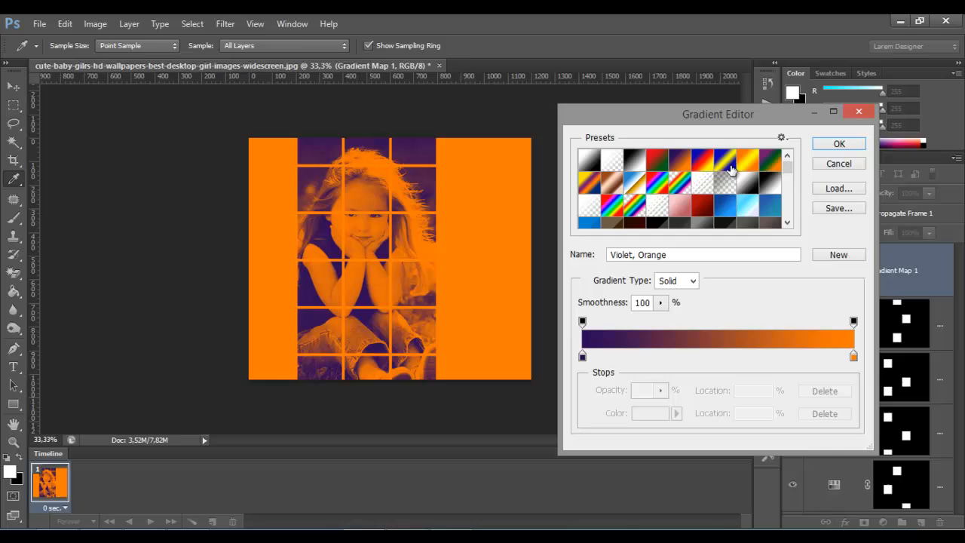
{"action": "left_click", "coordinate": [839, 143]}
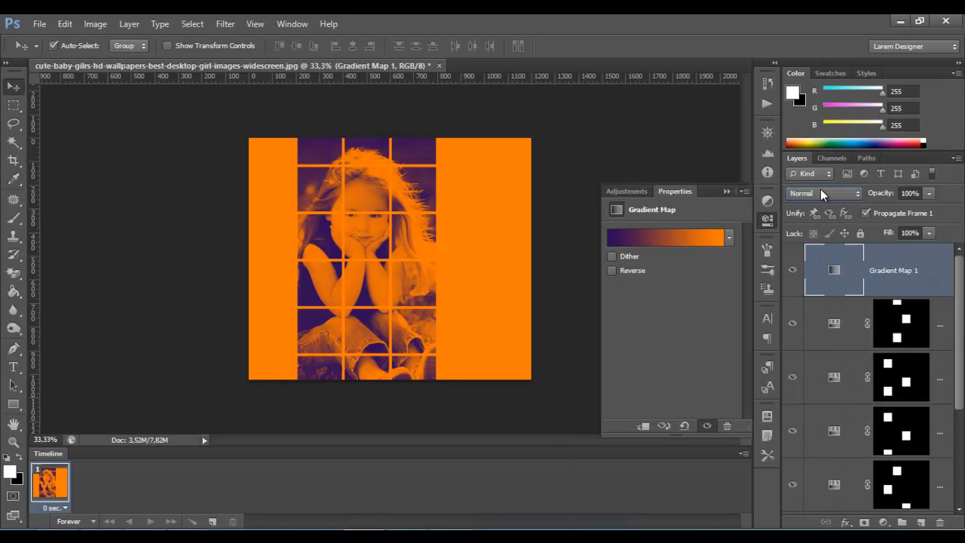
Step: Hide the Gradient Map 1 layer so the tinted grid colours show again
{"action": "left_click", "coordinate": [824, 194]}
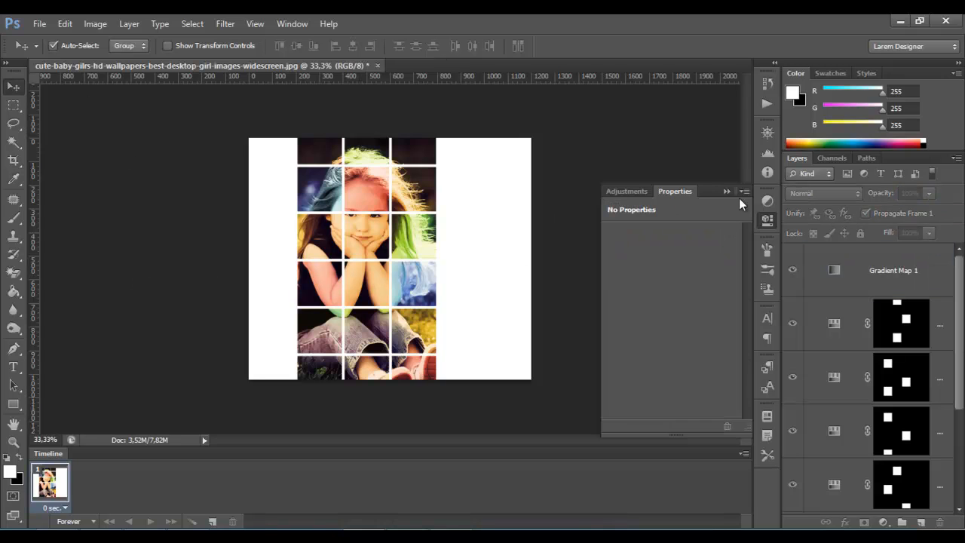
{"action": "left_click", "coordinate": [727, 190]}
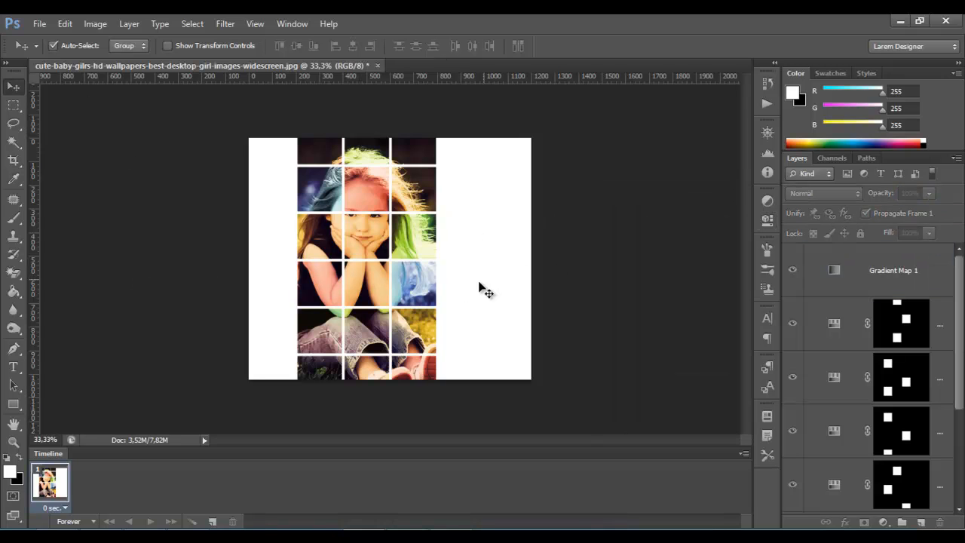
{"action": "mouse_move", "coordinate": [106, 58]}
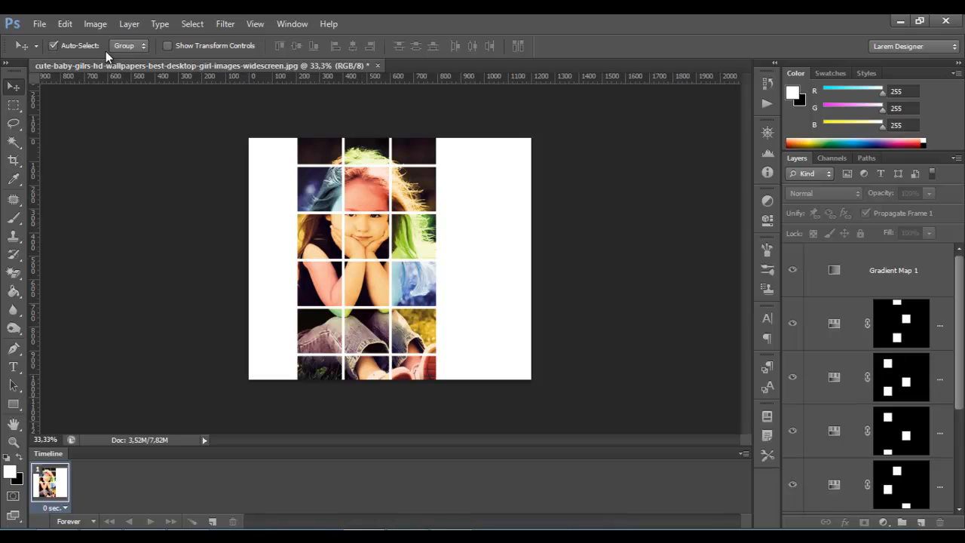
{"action": "mouse_move", "coordinate": [39, 21]}
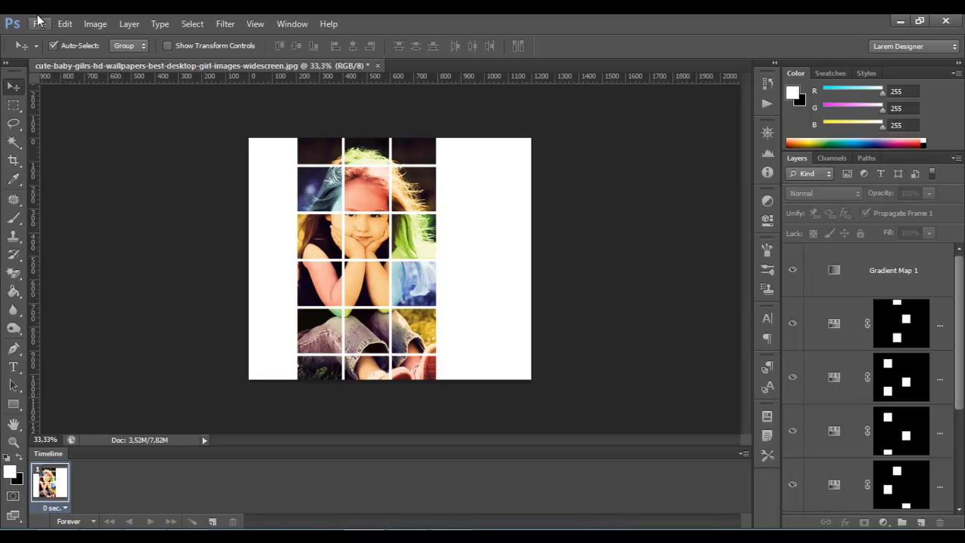